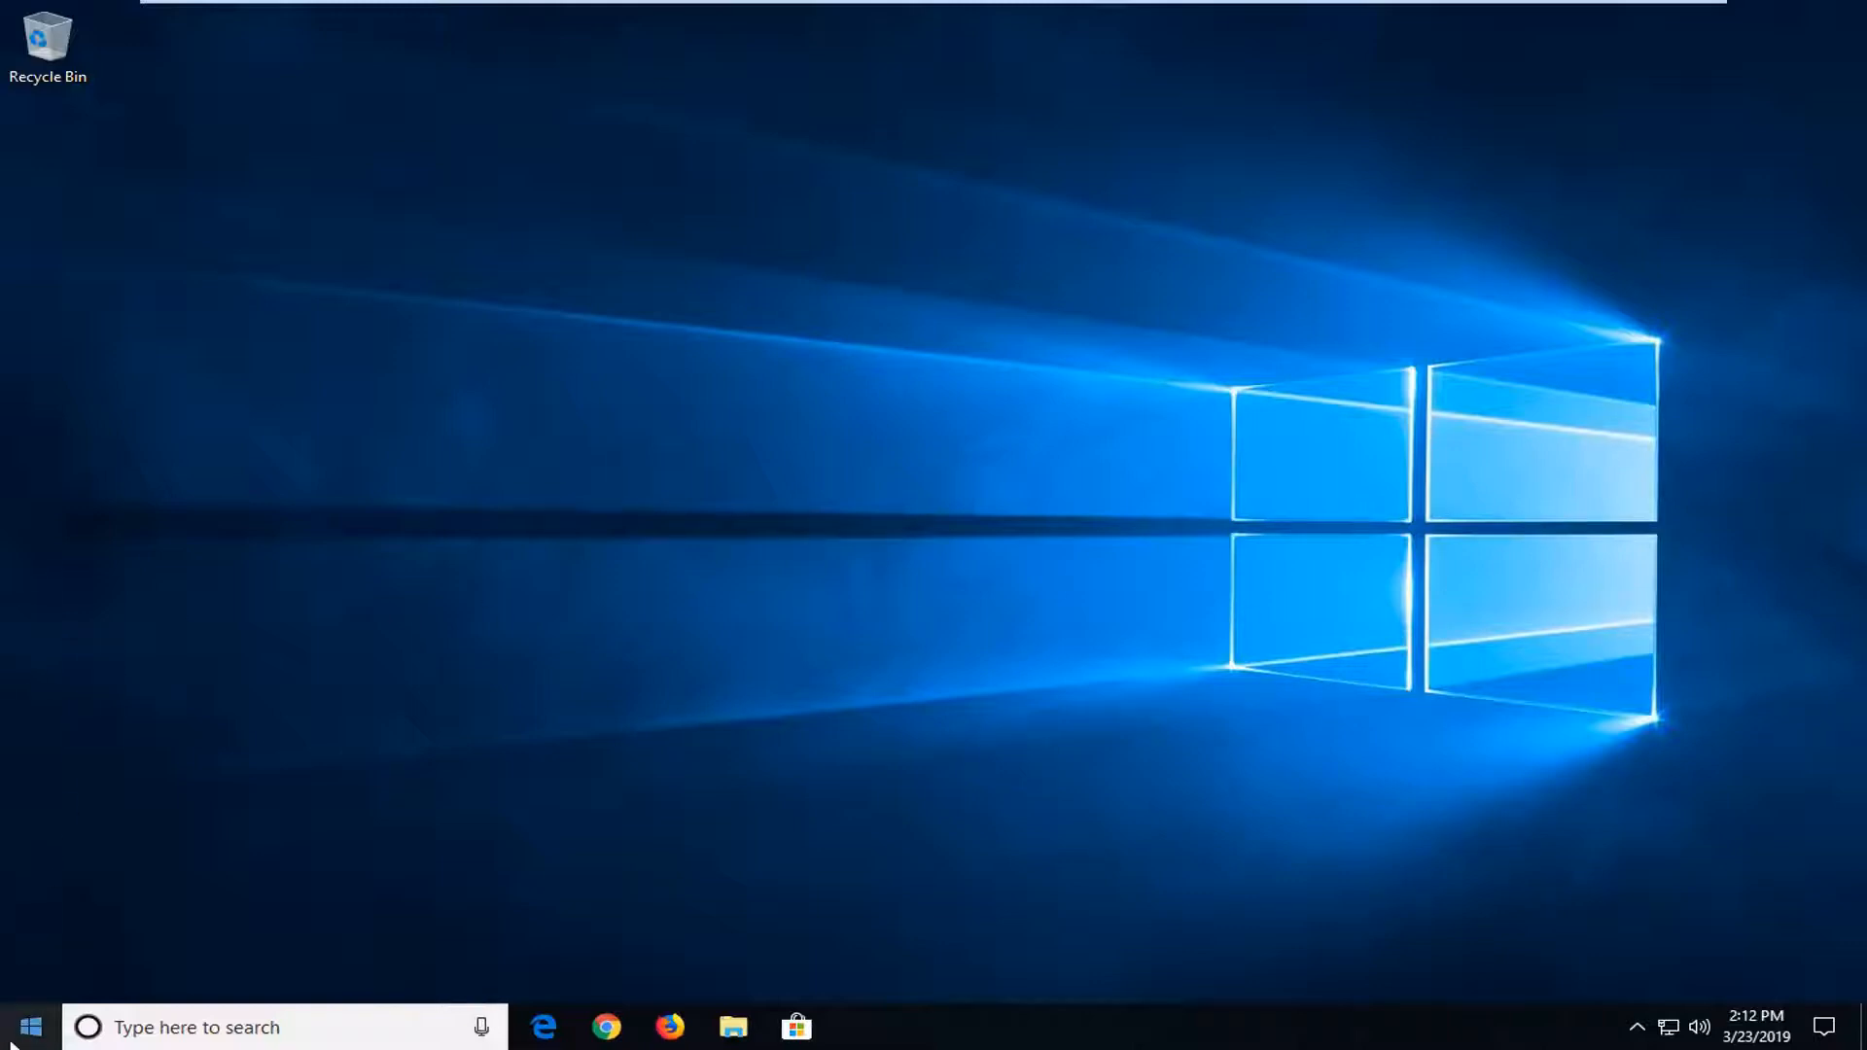
{"action": "mouse_move", "coordinate": [31, 1027]}
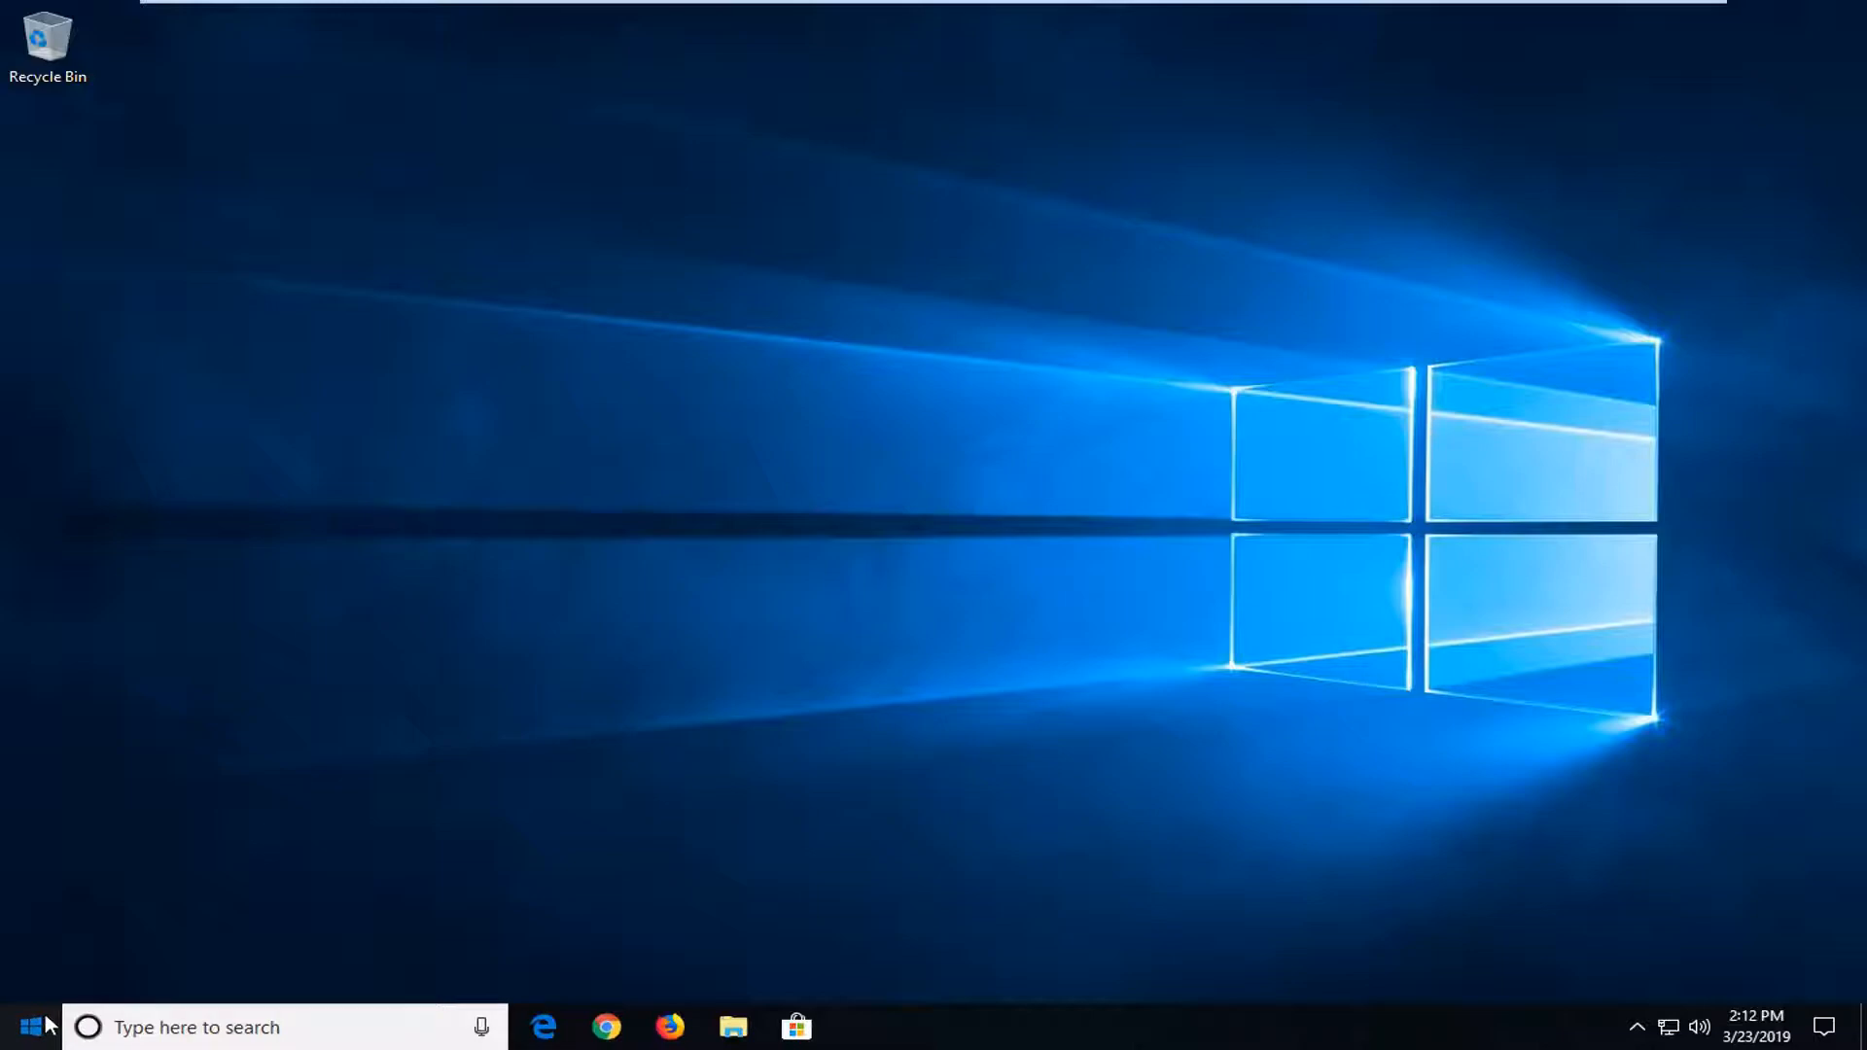
- Search the Start menu for regedit and bring up Registry Editor's launch options
{"action": "left_click", "coordinate": [23, 1027]}
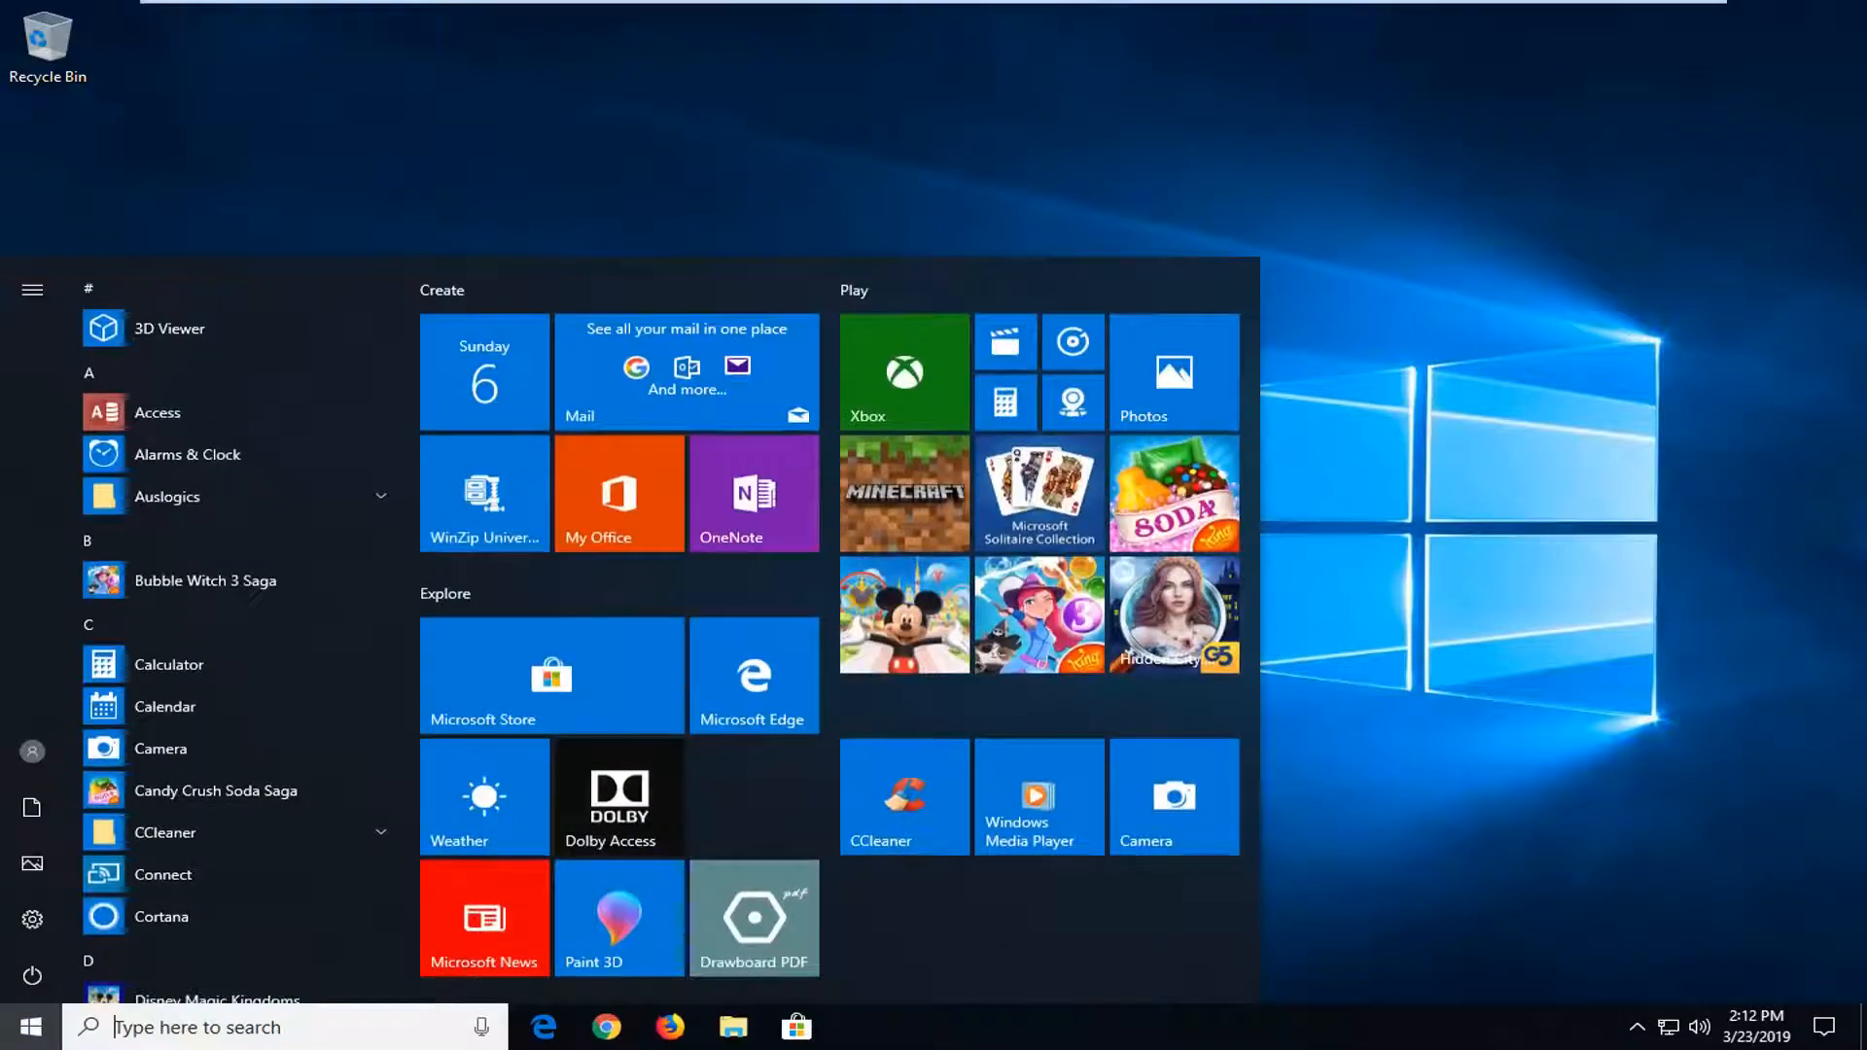
{"action": "type", "text": "re"}
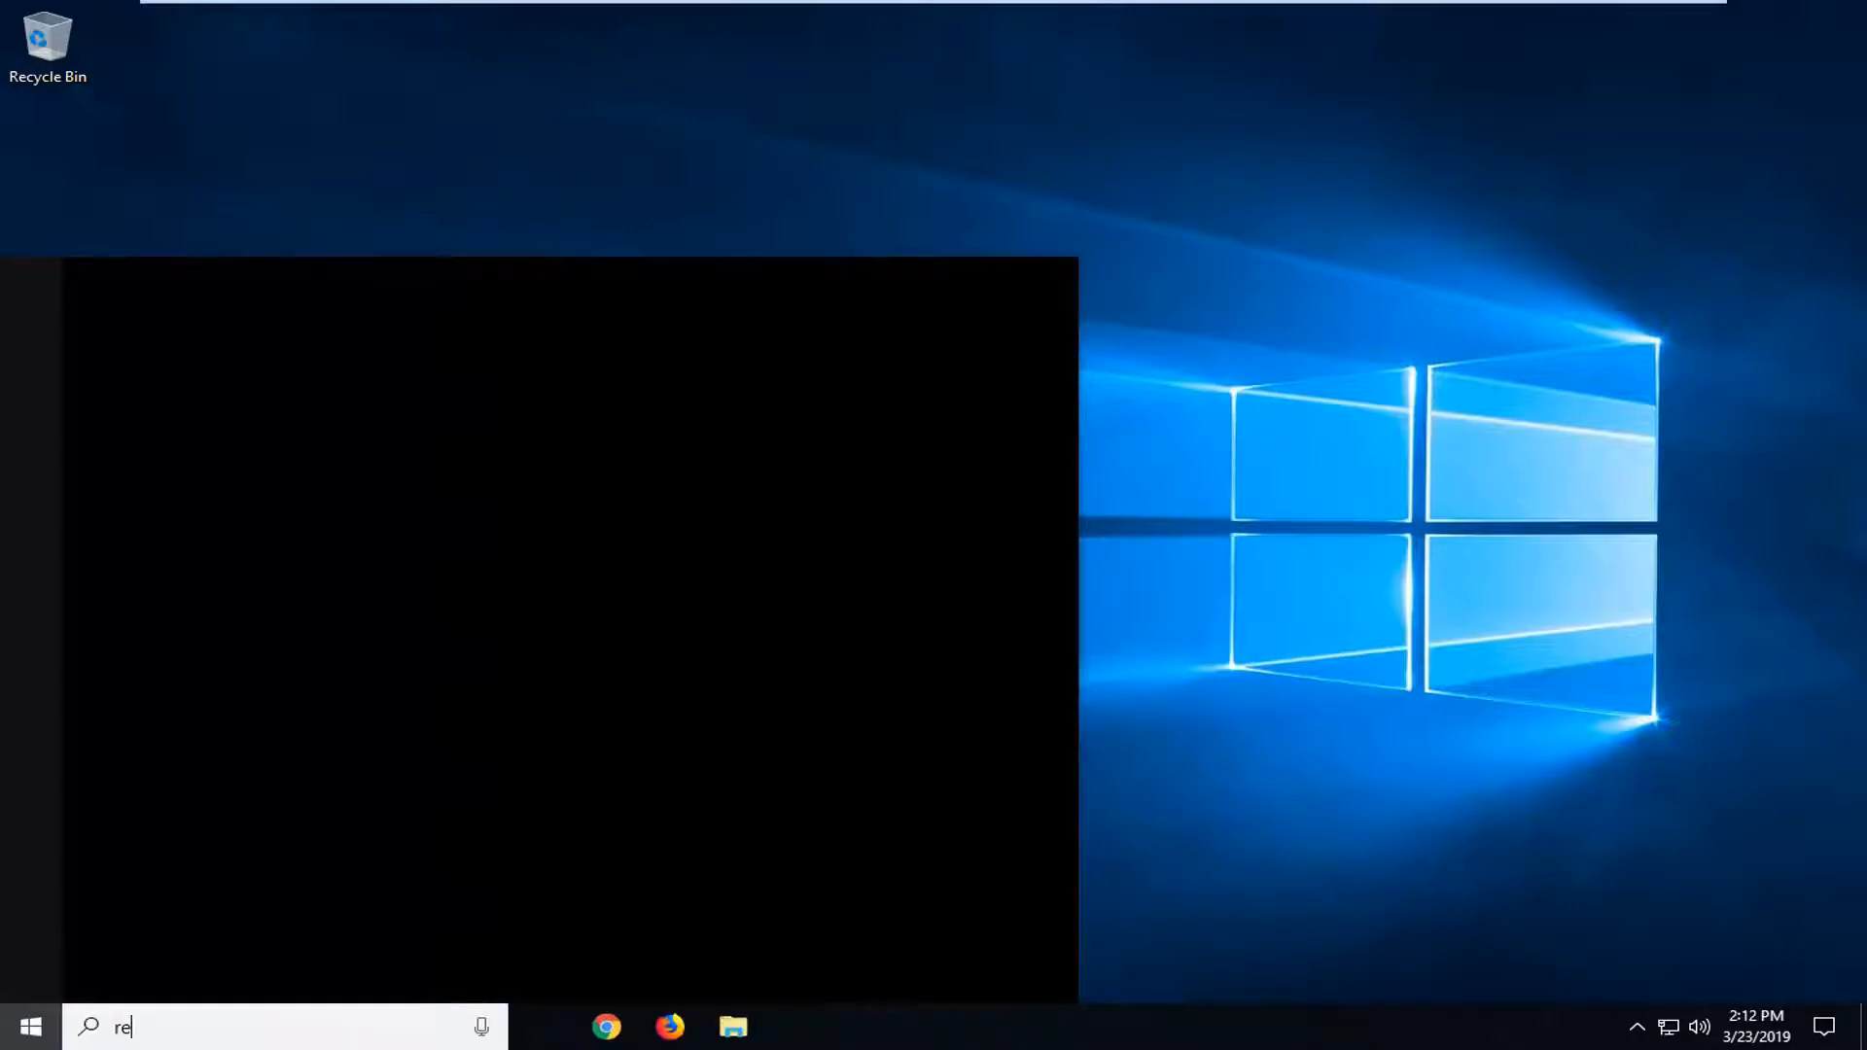
{"action": "type", "text": "gedit"}
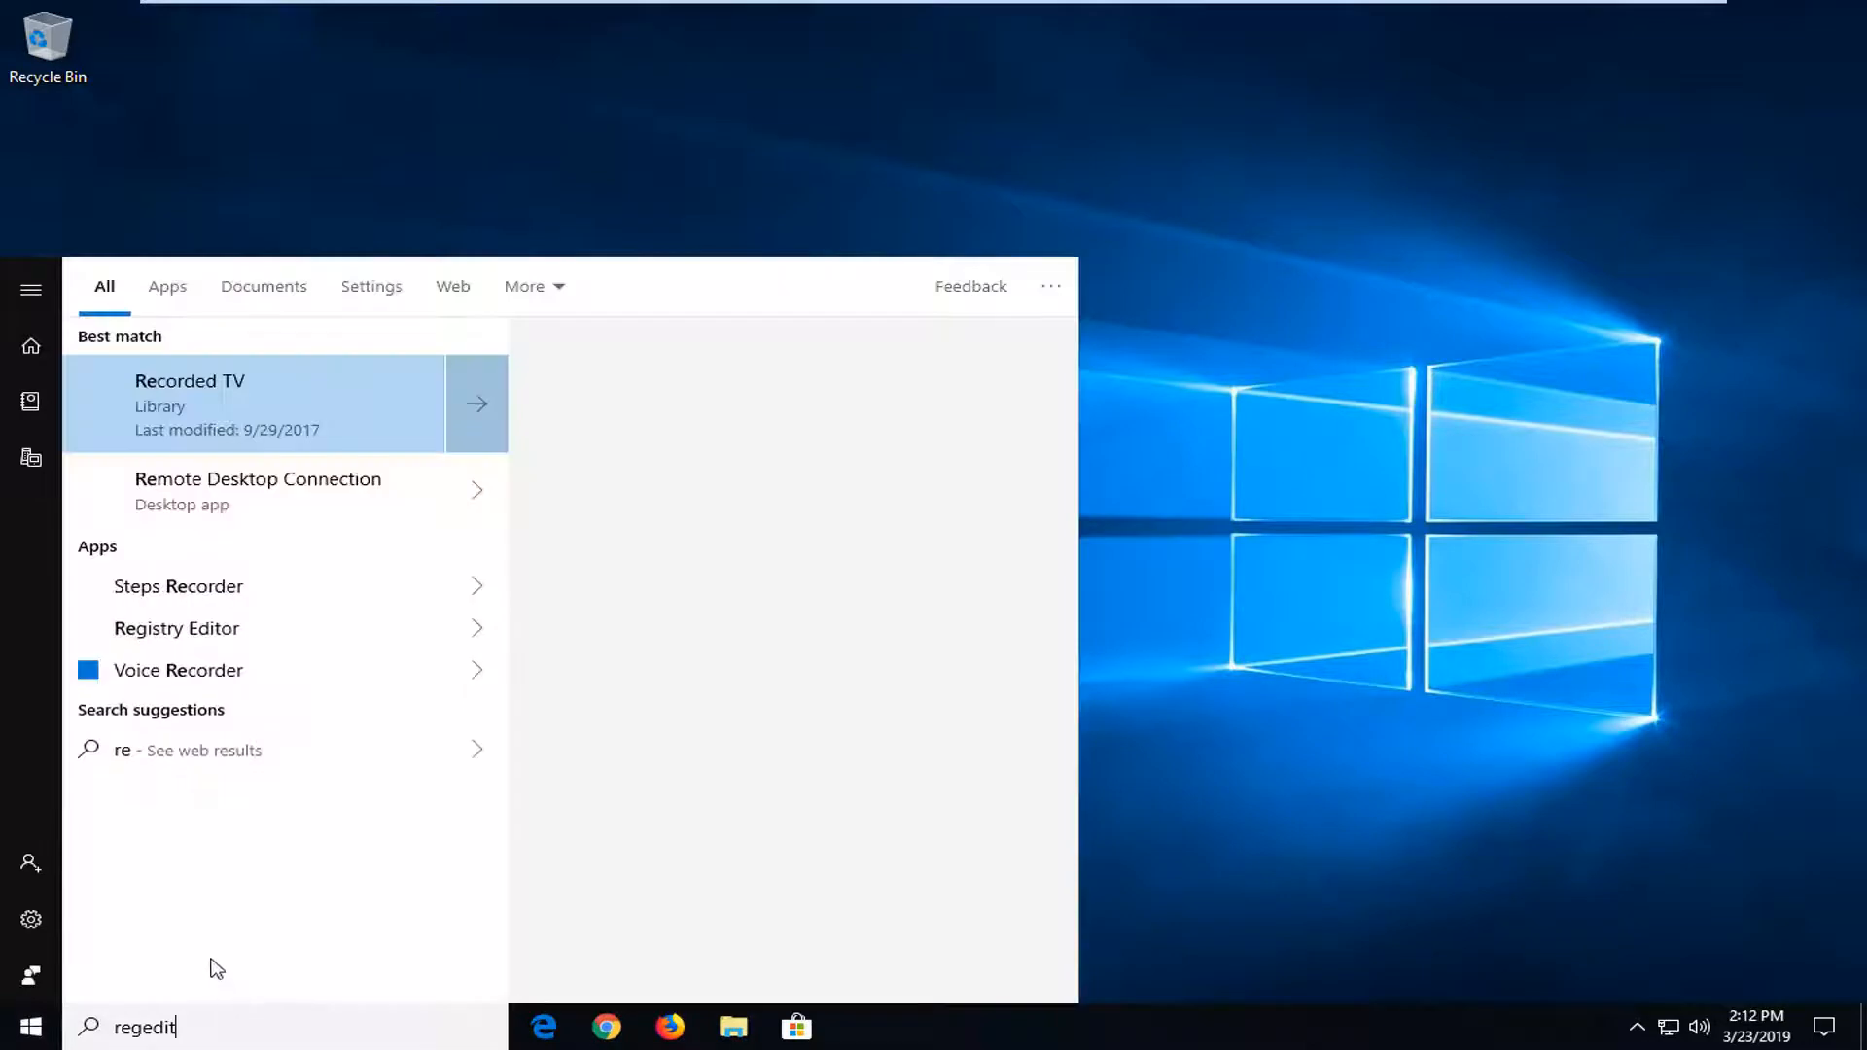
{"action": "mouse_move", "coordinate": [297, 679]}
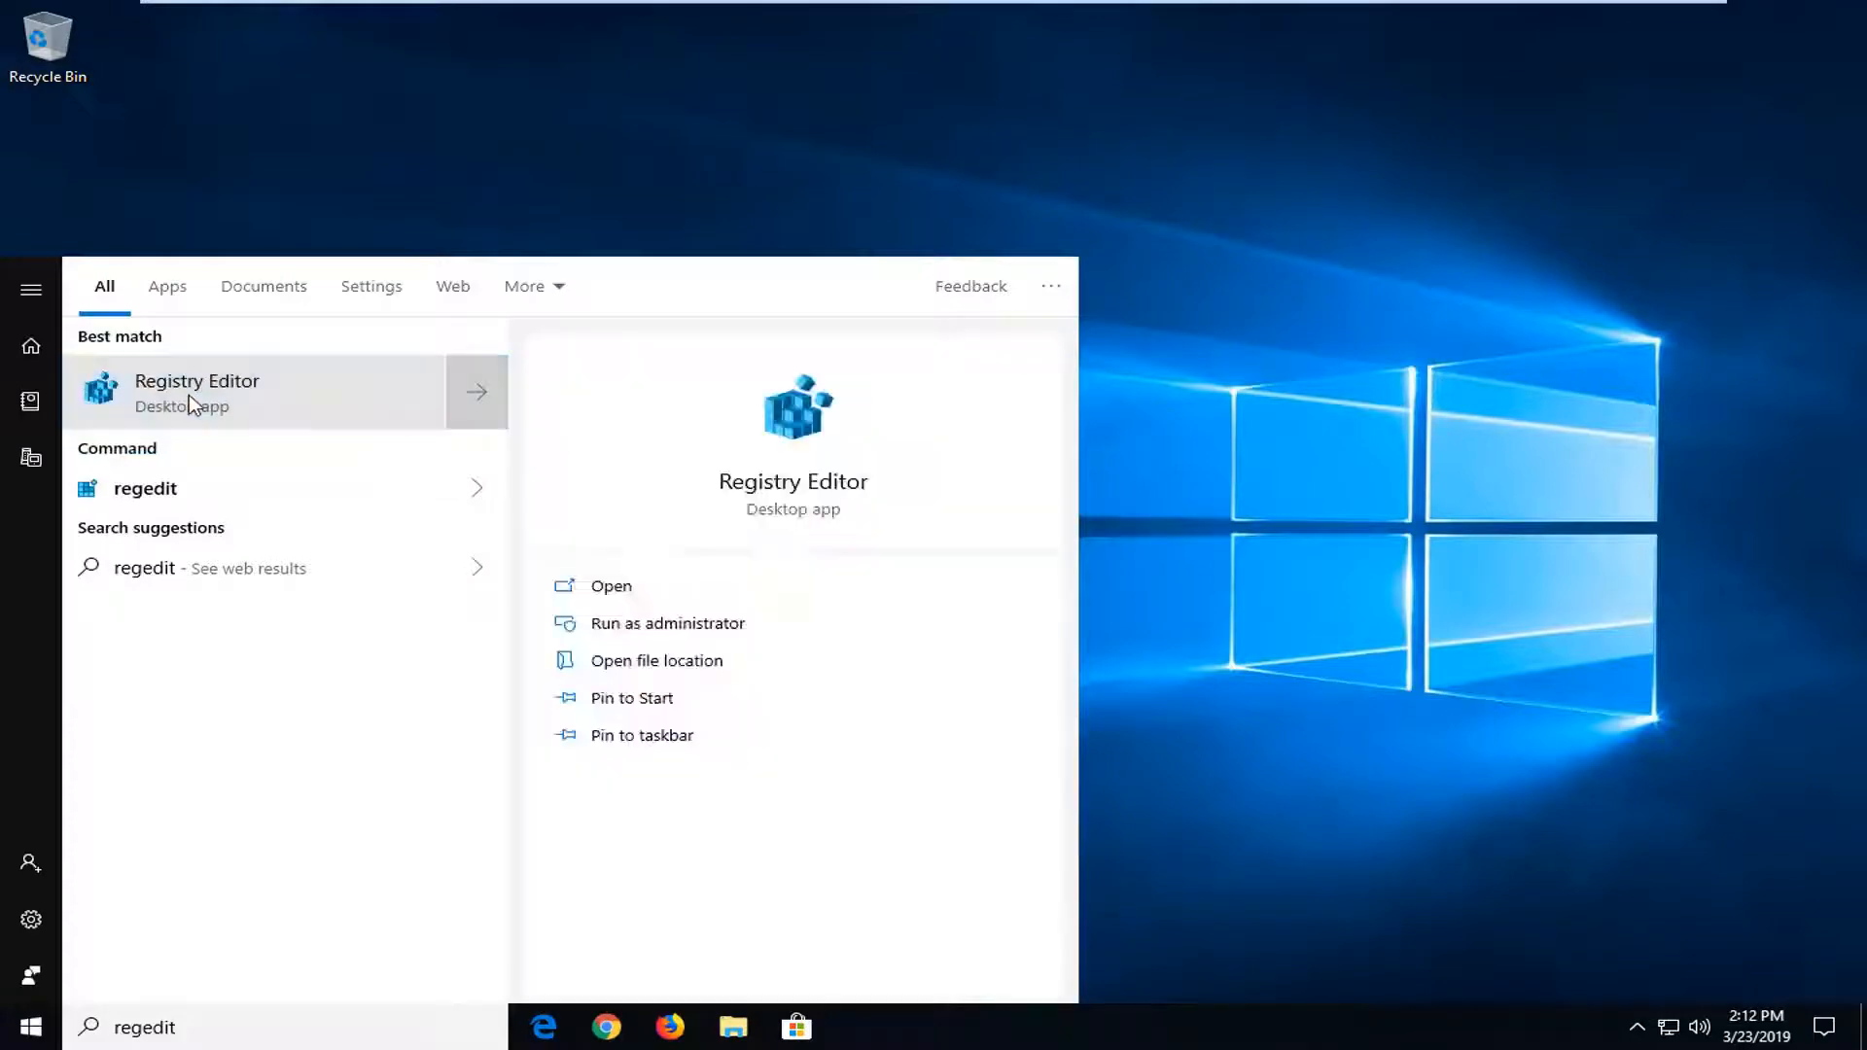
{"action": "right_click", "coordinate": [196, 393]}
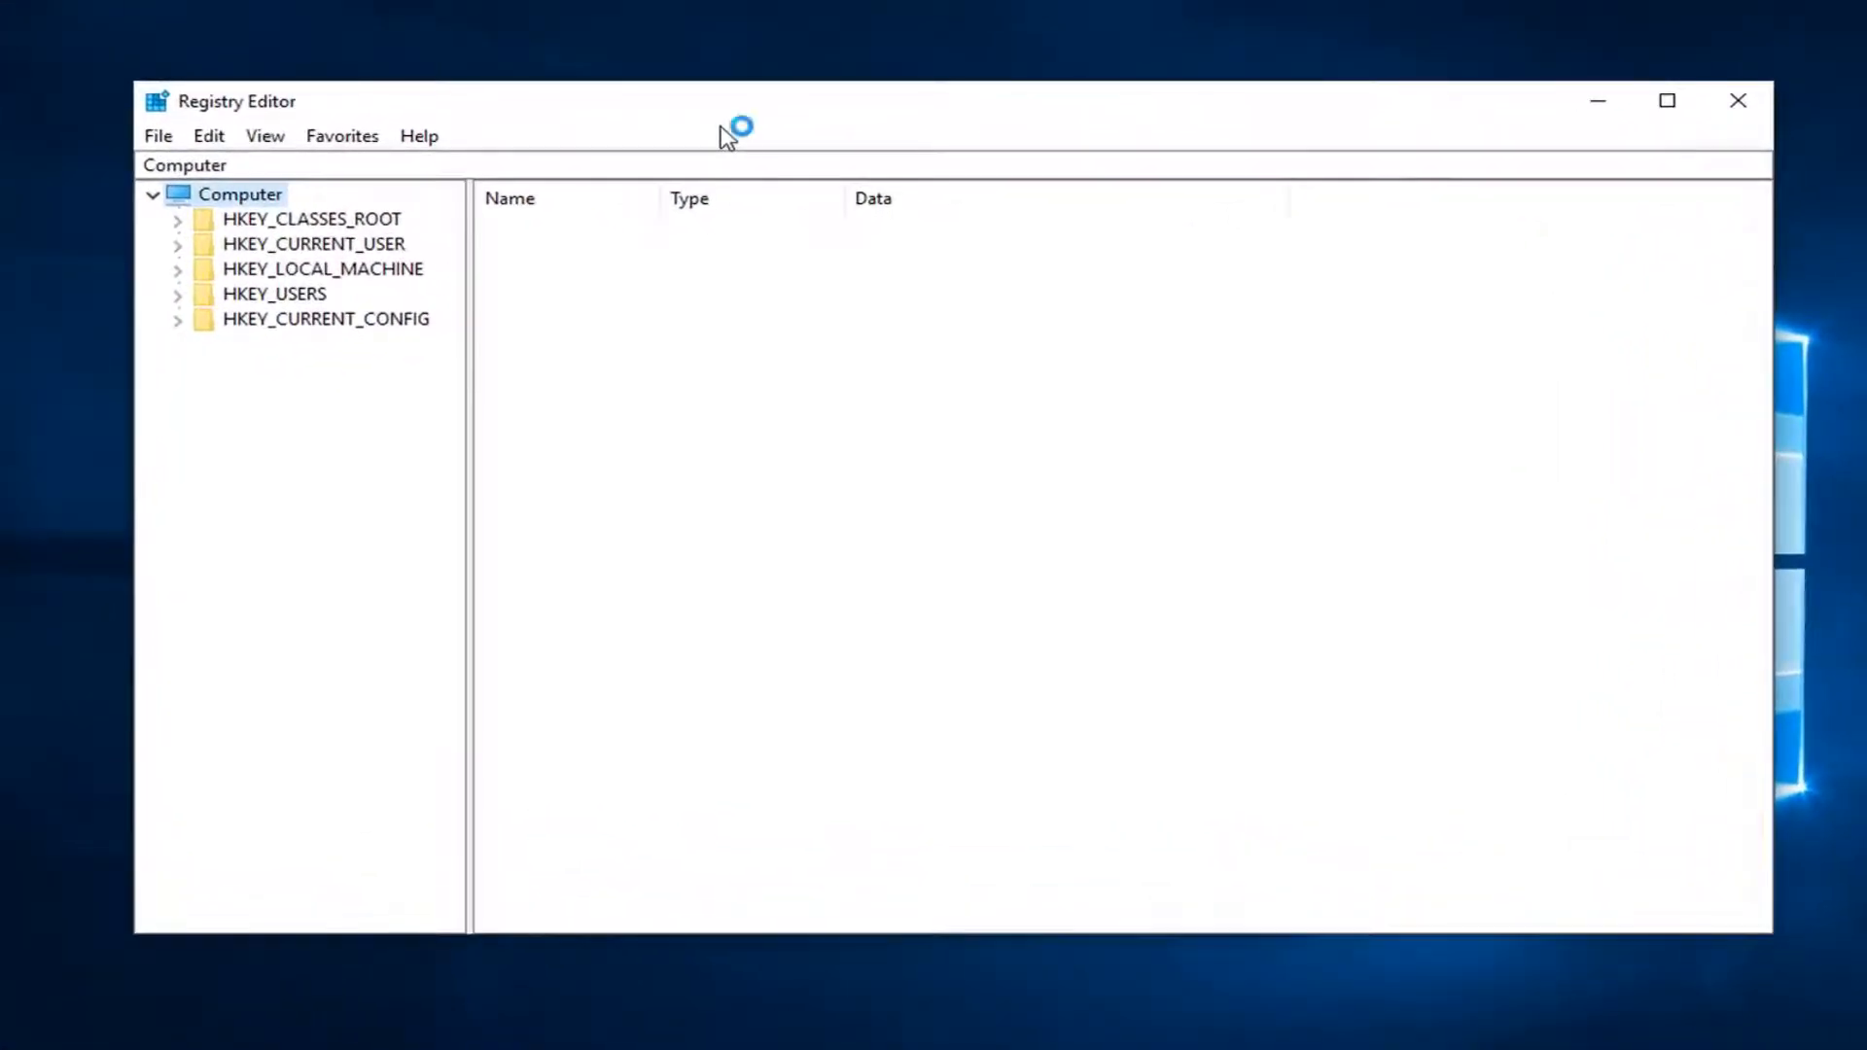
{"action": "mouse_move", "coordinate": [362, 128]}
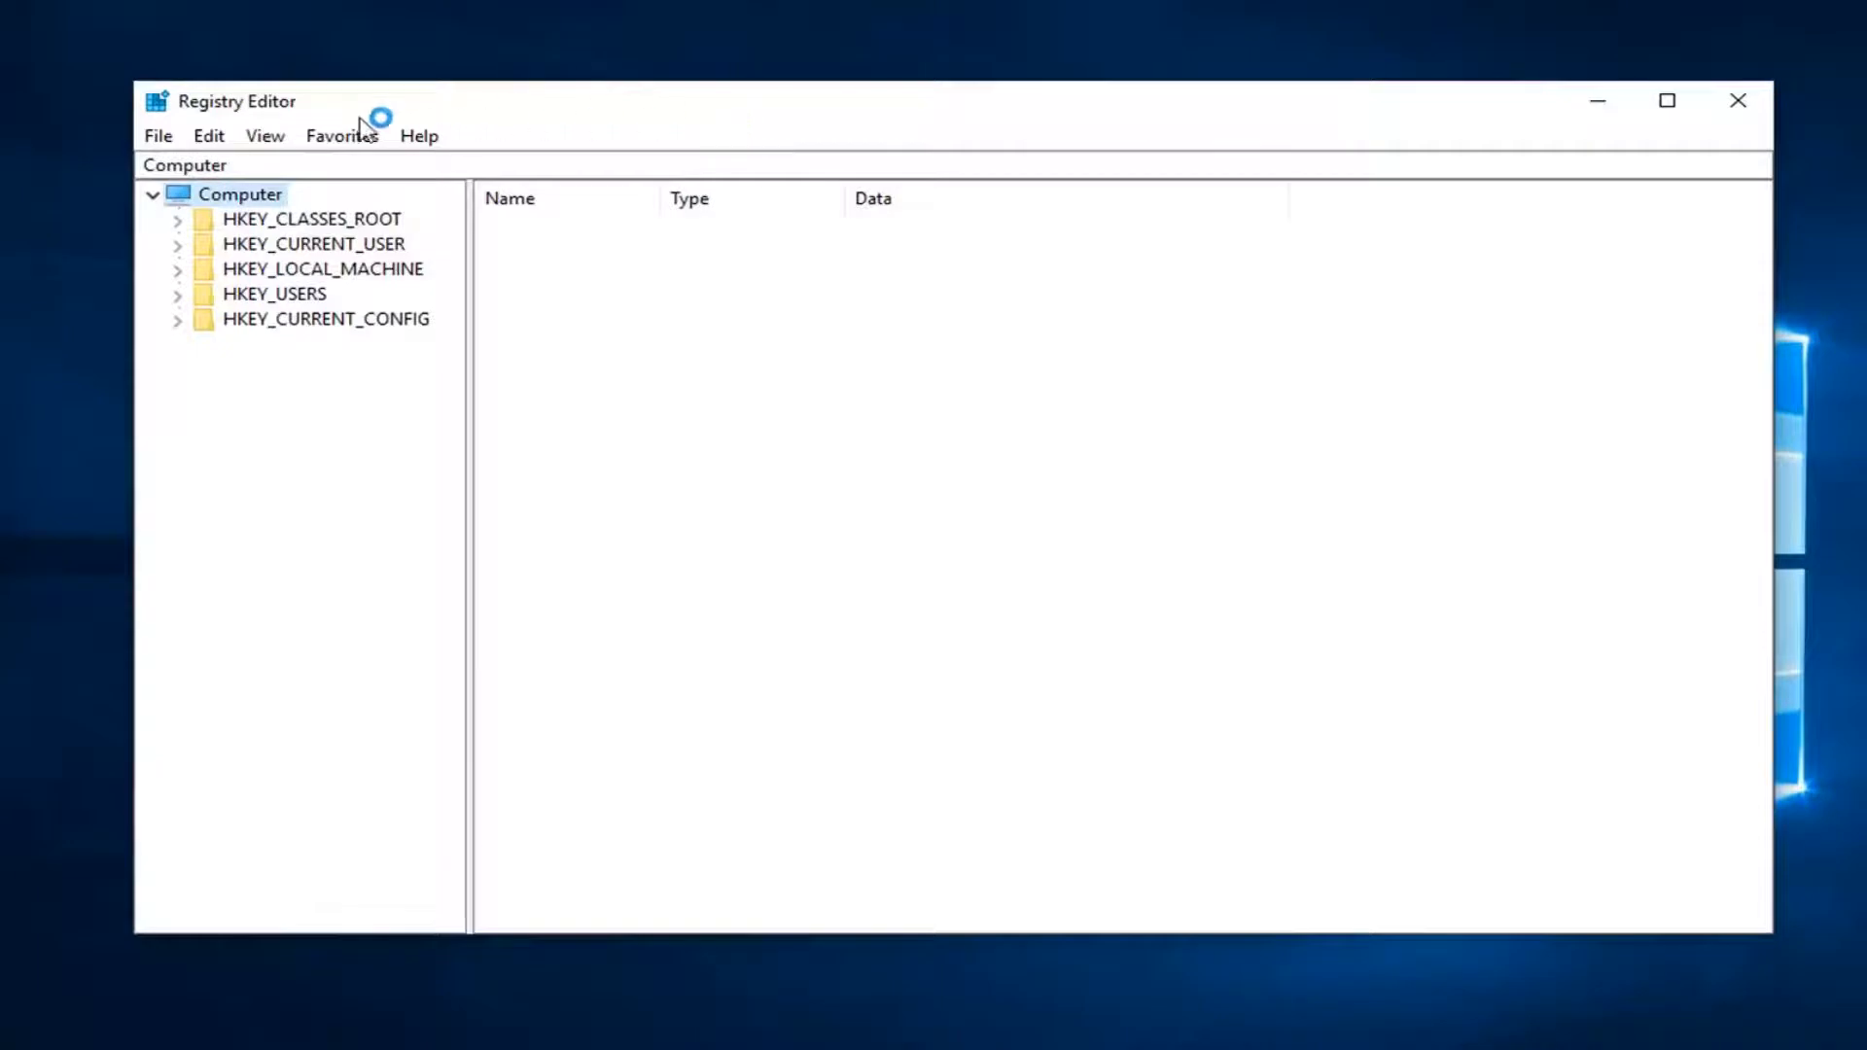
{"action": "left_click", "coordinate": [156, 135]}
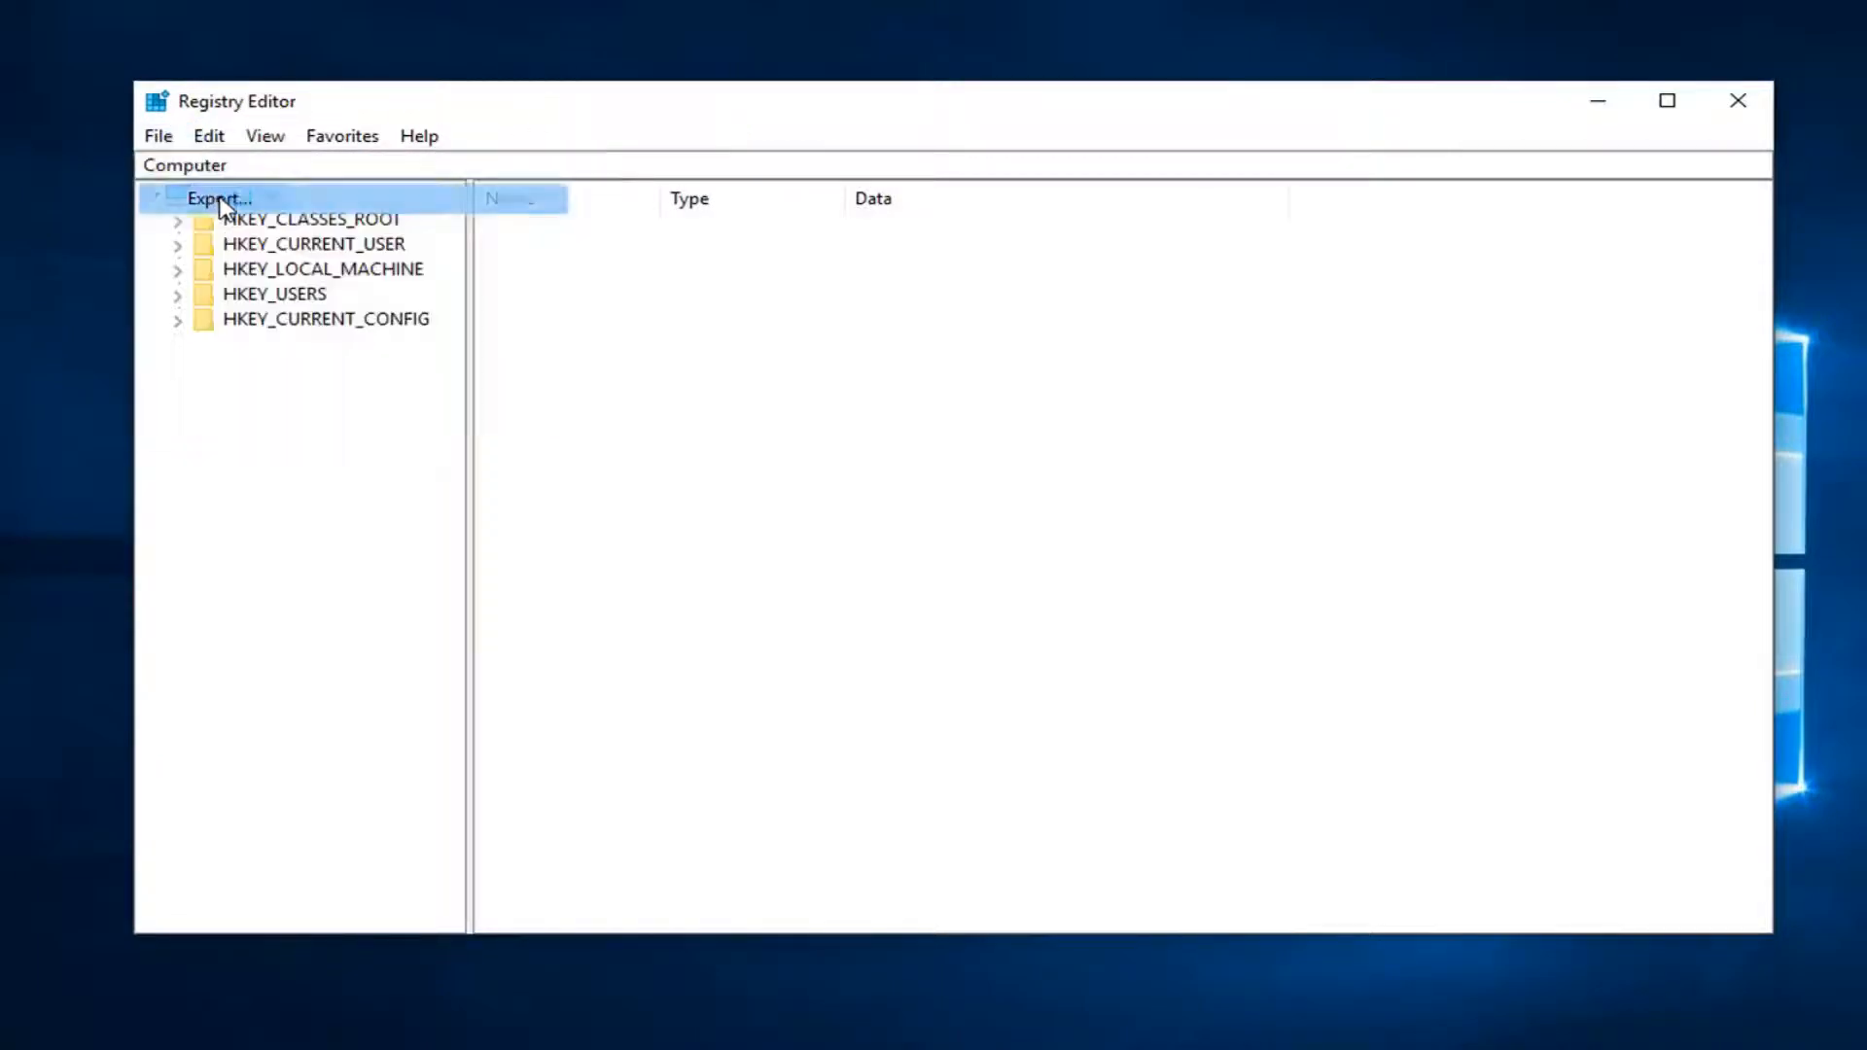
{"action": "left_click", "coordinate": [217, 197]}
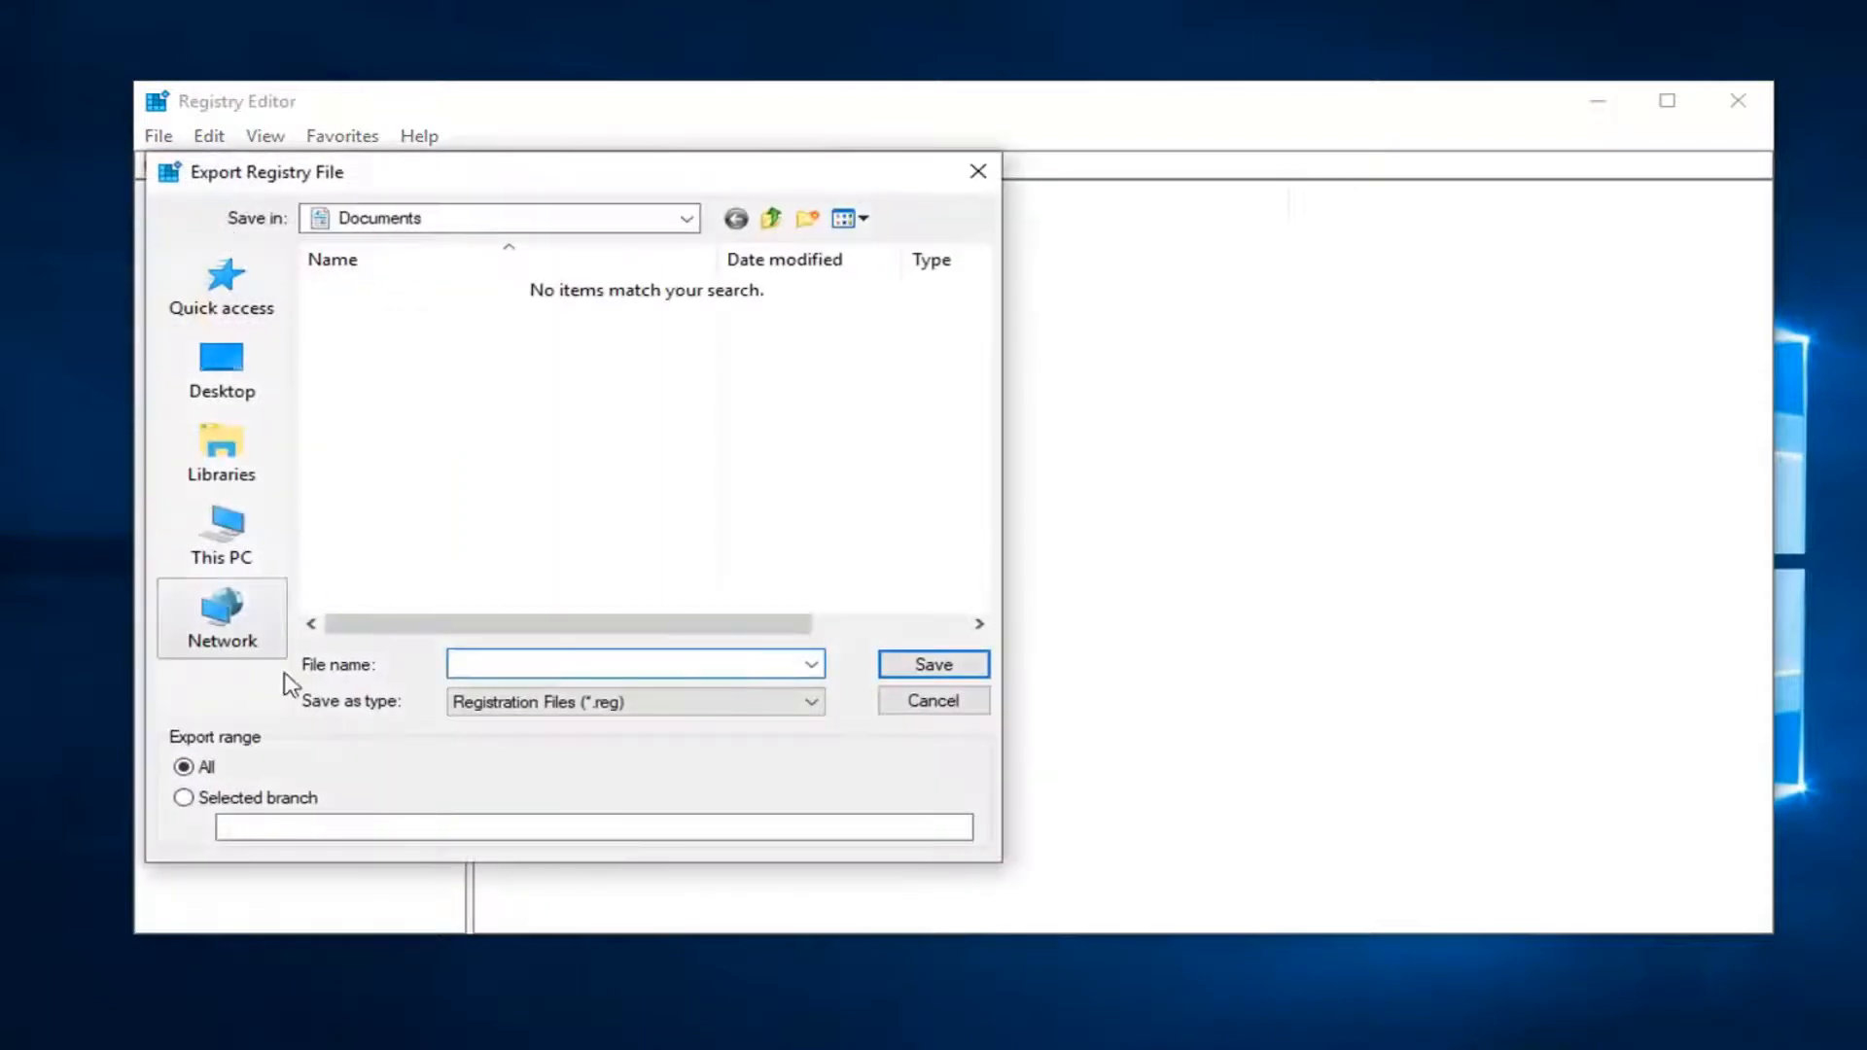
{"action": "mouse_move", "coordinate": [529, 662]}
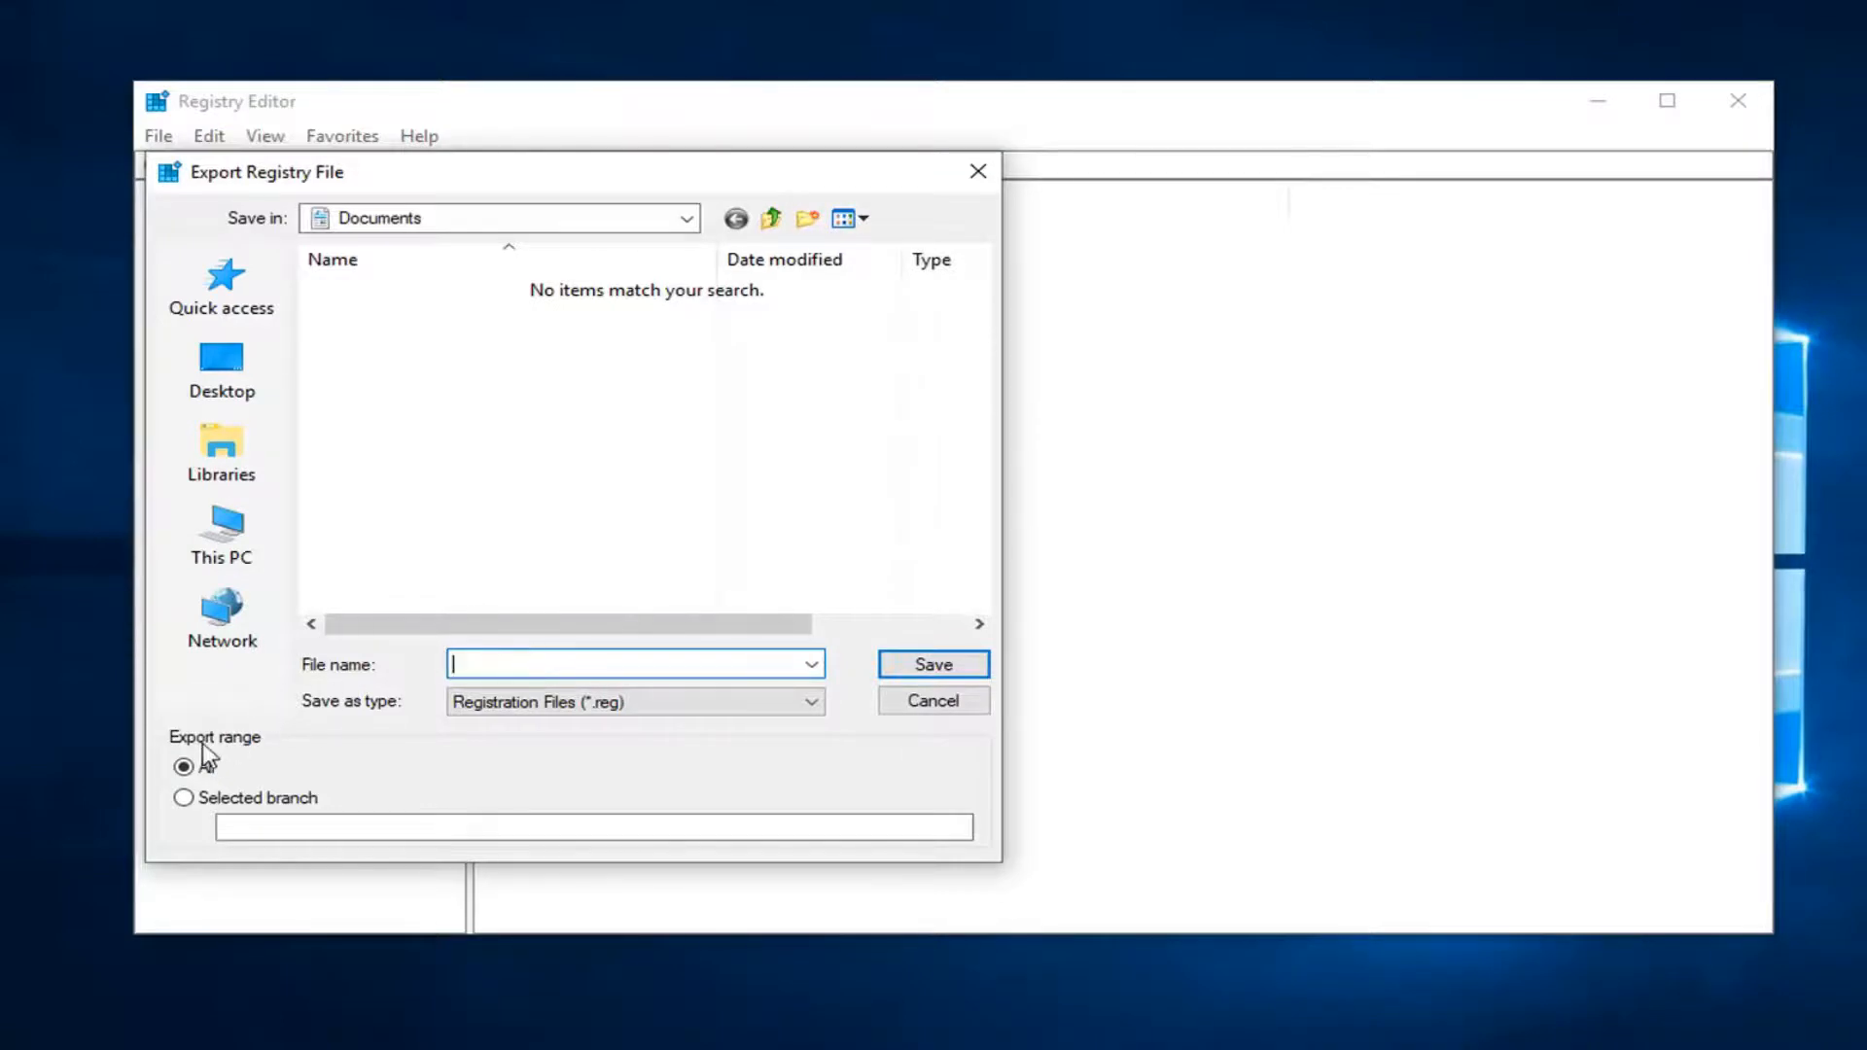
{"action": "mouse_move", "coordinate": [898, 621]}
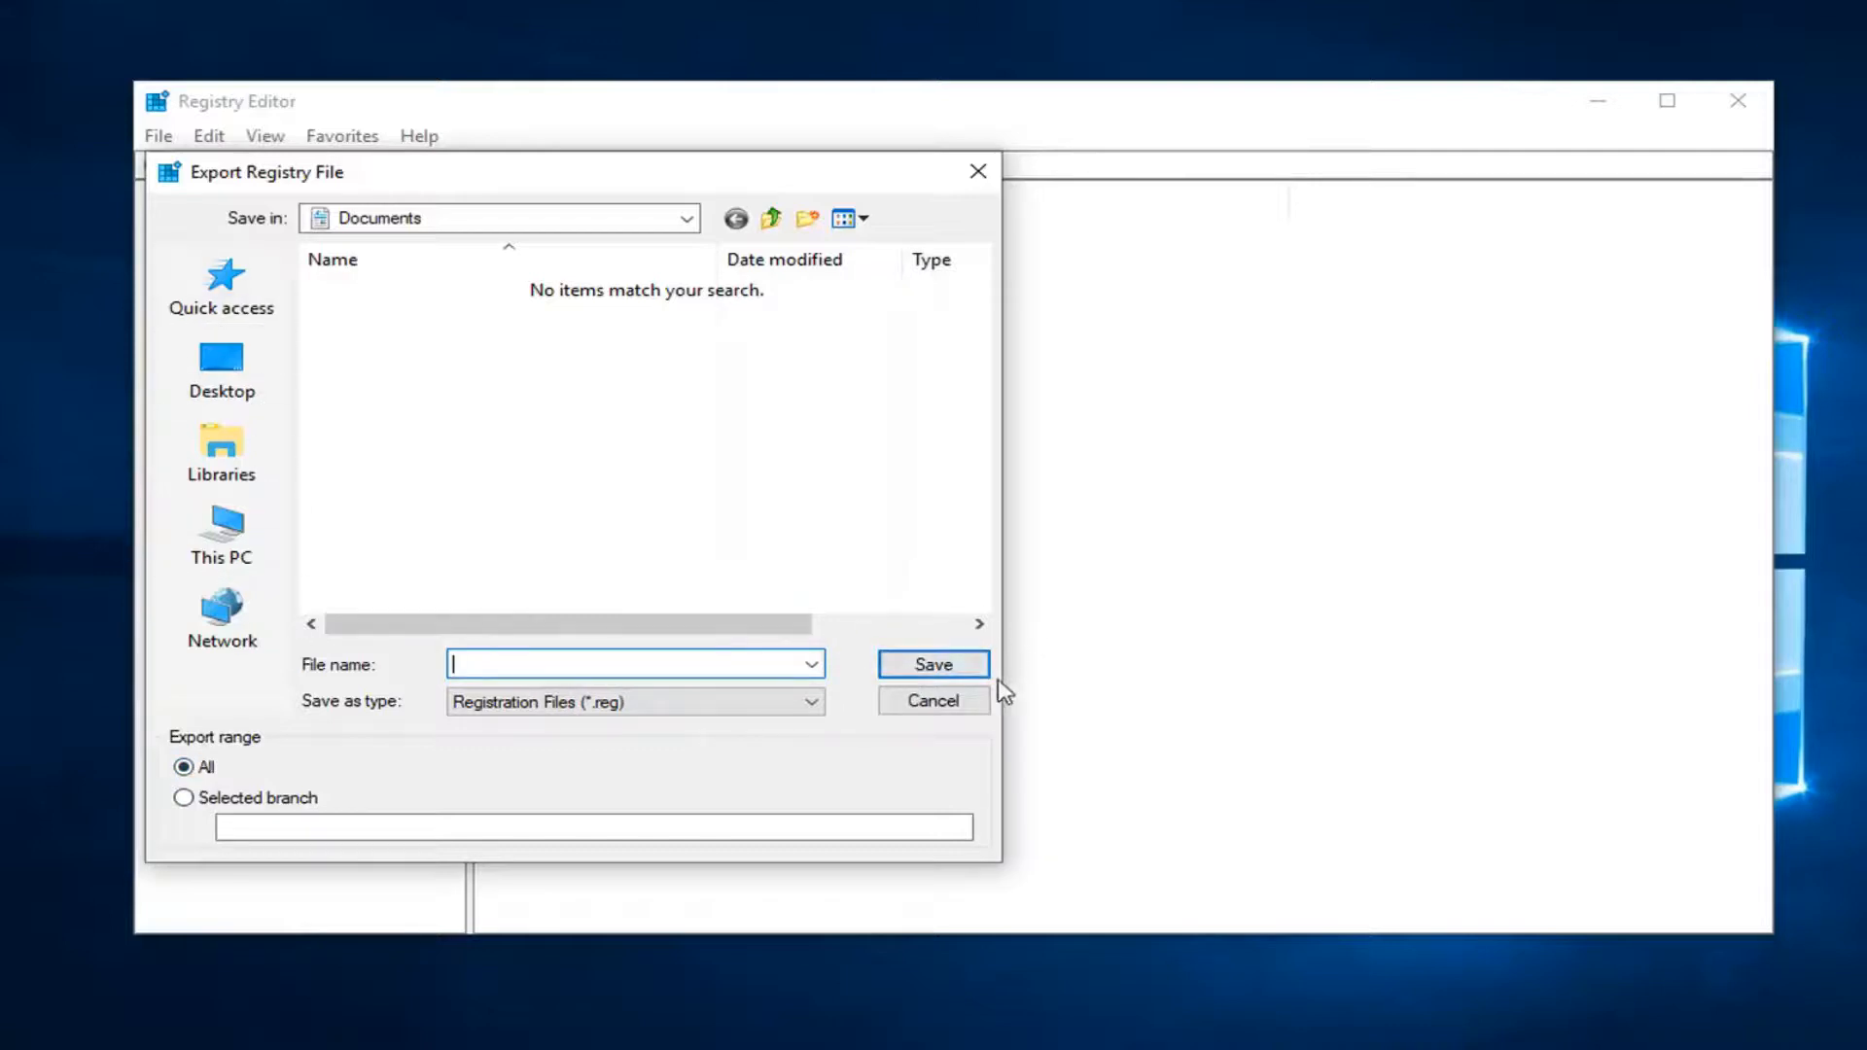
{"action": "mouse_move", "coordinate": [933, 700]}
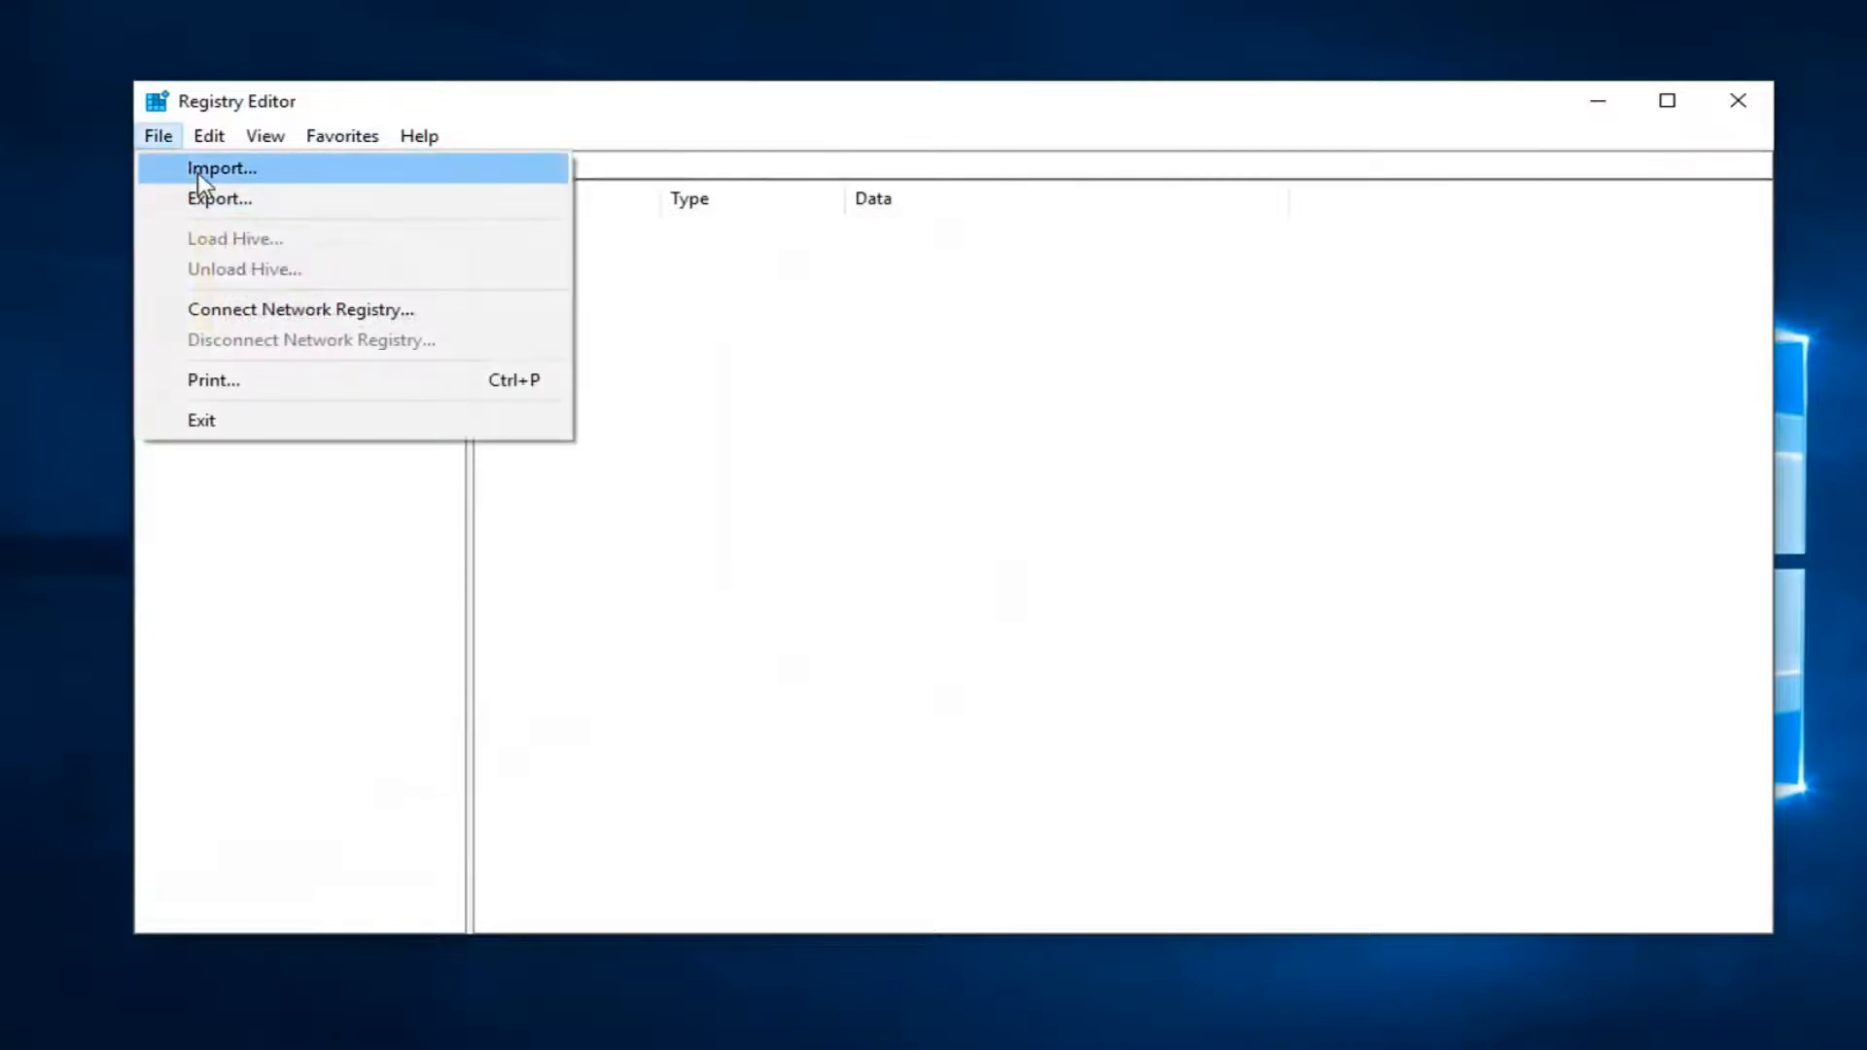
{"action": "left_click", "coordinate": [221, 169]}
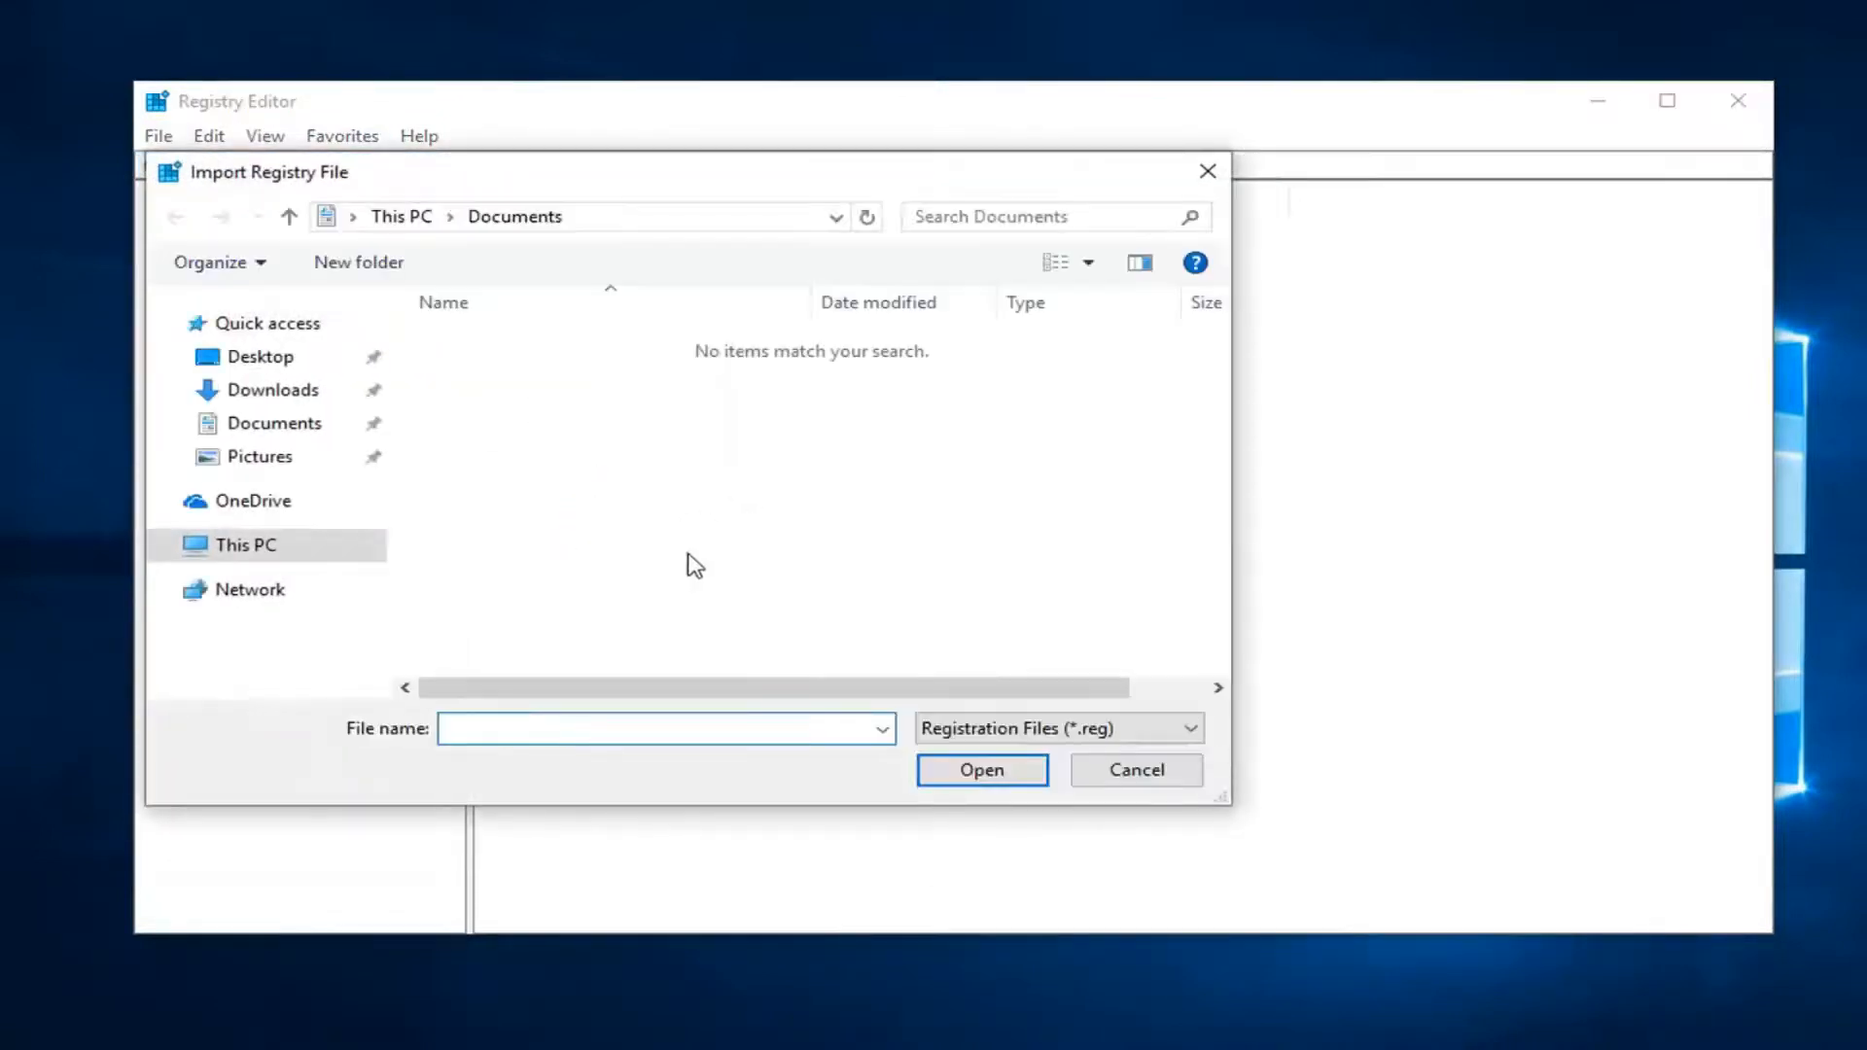
{"action": "left_click", "coordinate": [1134, 769]}
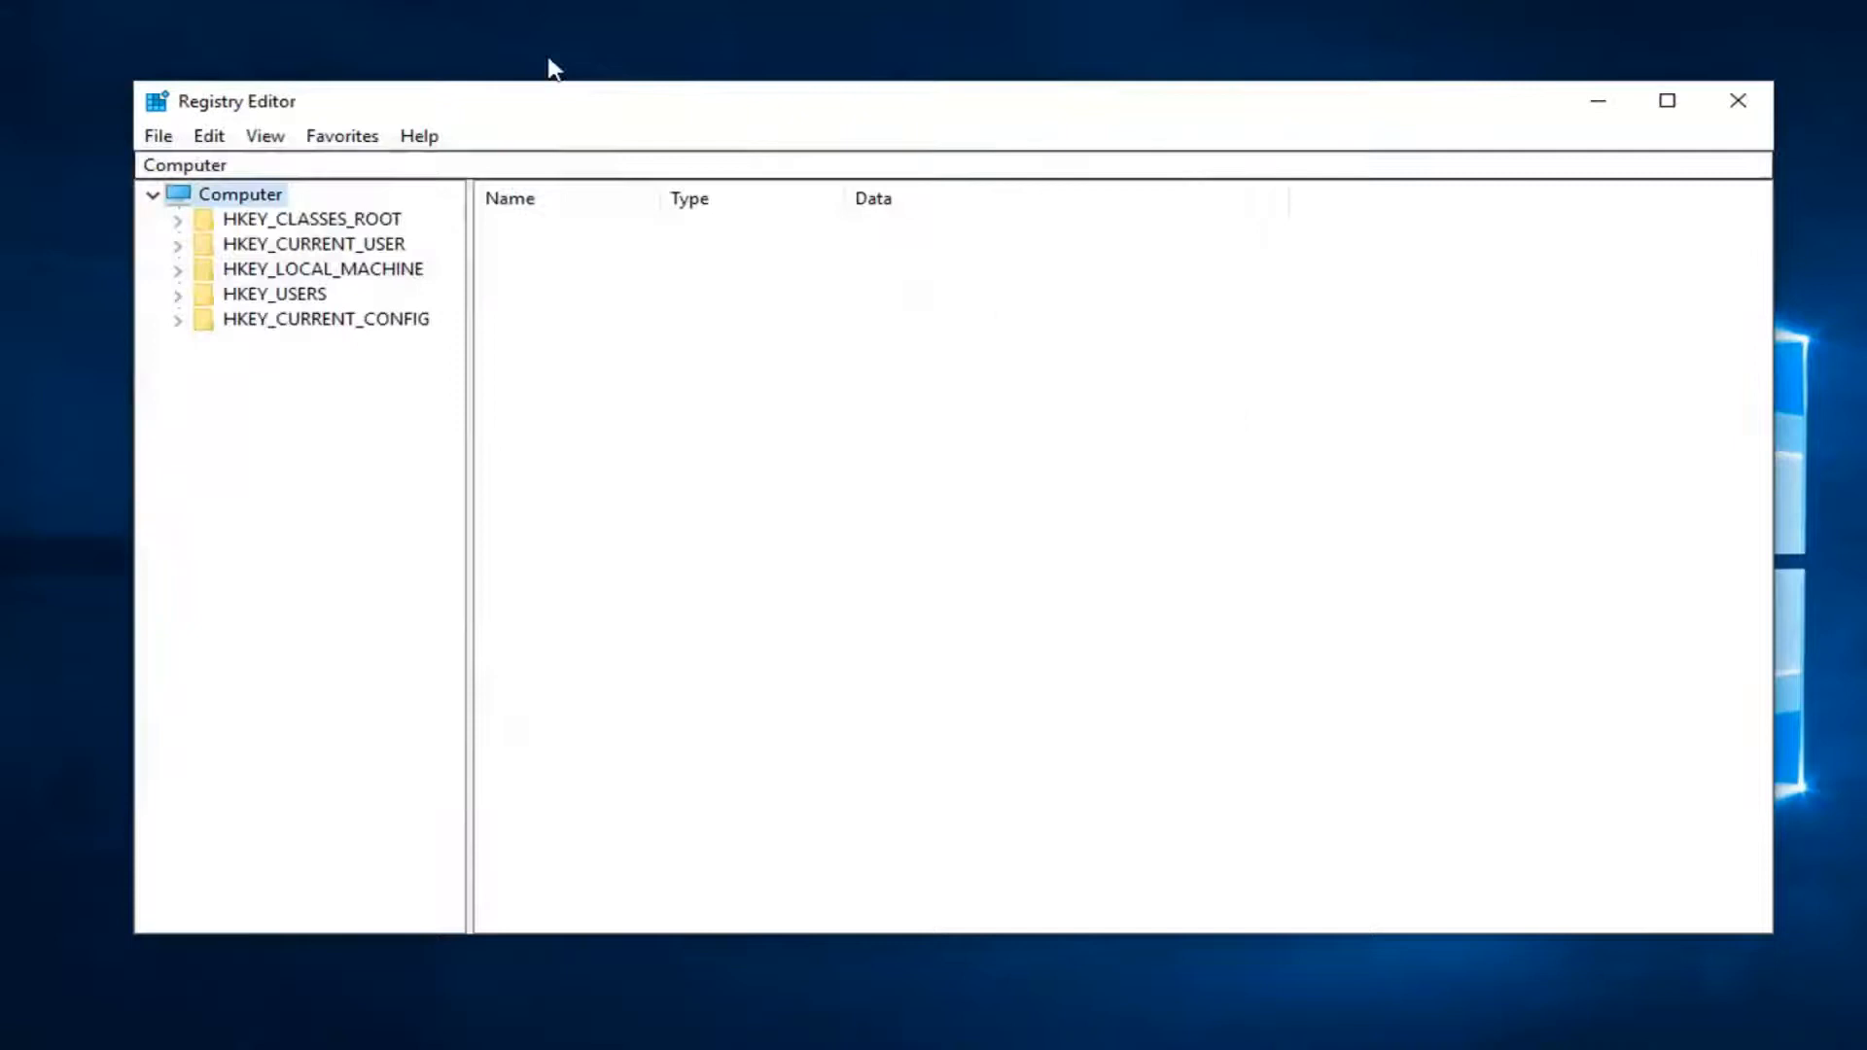
{"action": "mouse_move", "coordinate": [530, 193]}
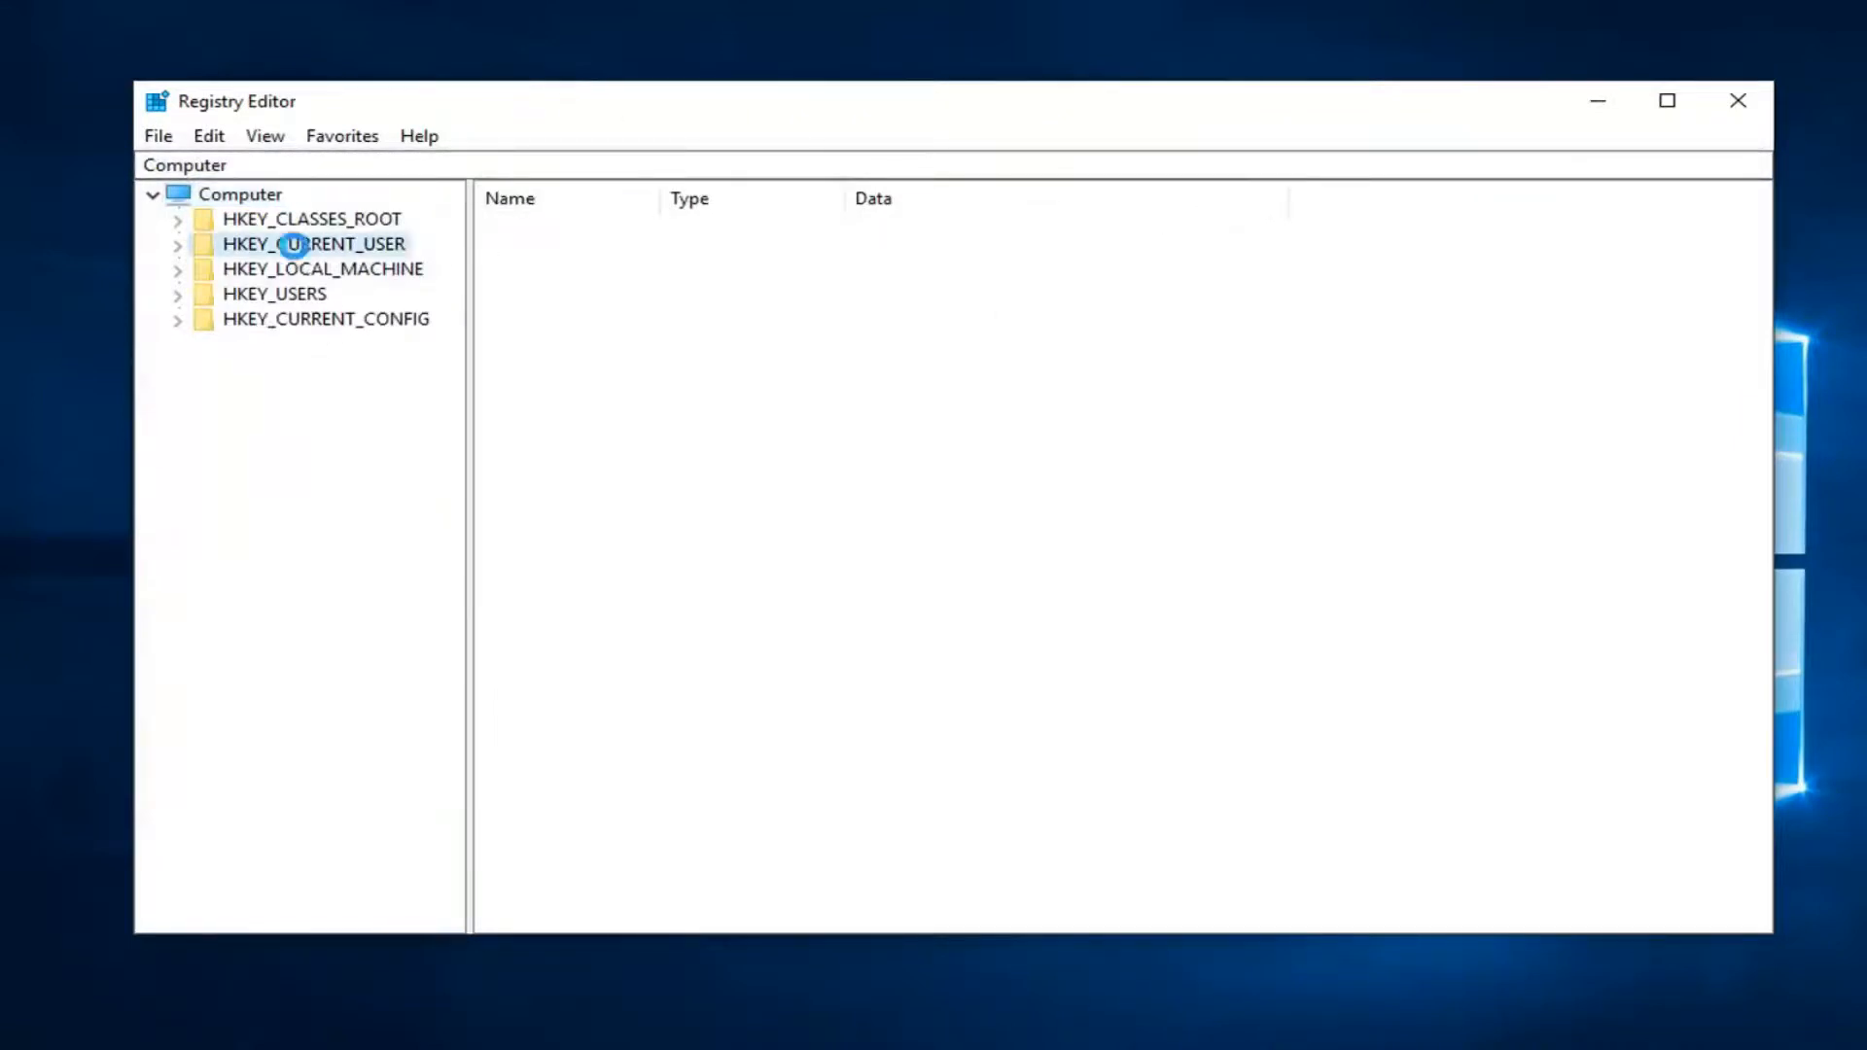
- Navigate HKEY_CURRENT_USER down to CurrentVersion and select the TaskManager key
{"action": "left_click", "coordinate": [312, 243]}
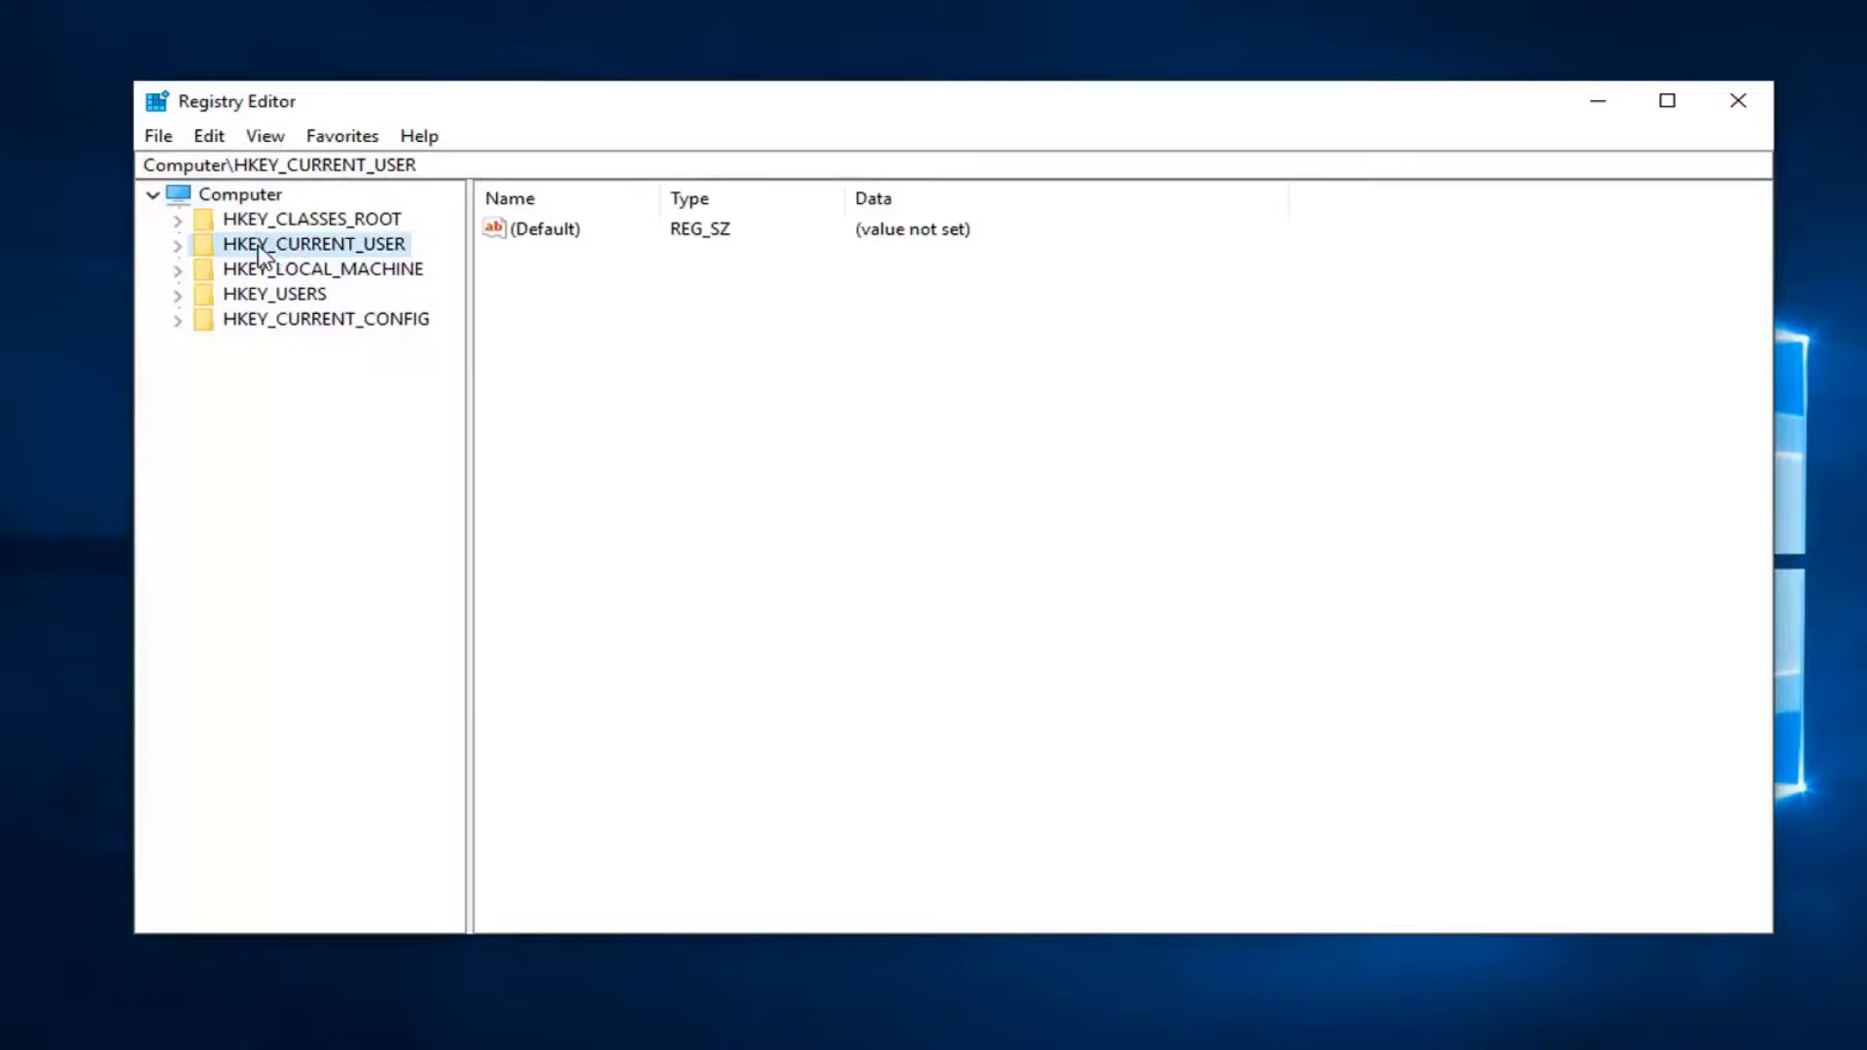
{"action": "left_click", "coordinate": [177, 244]}
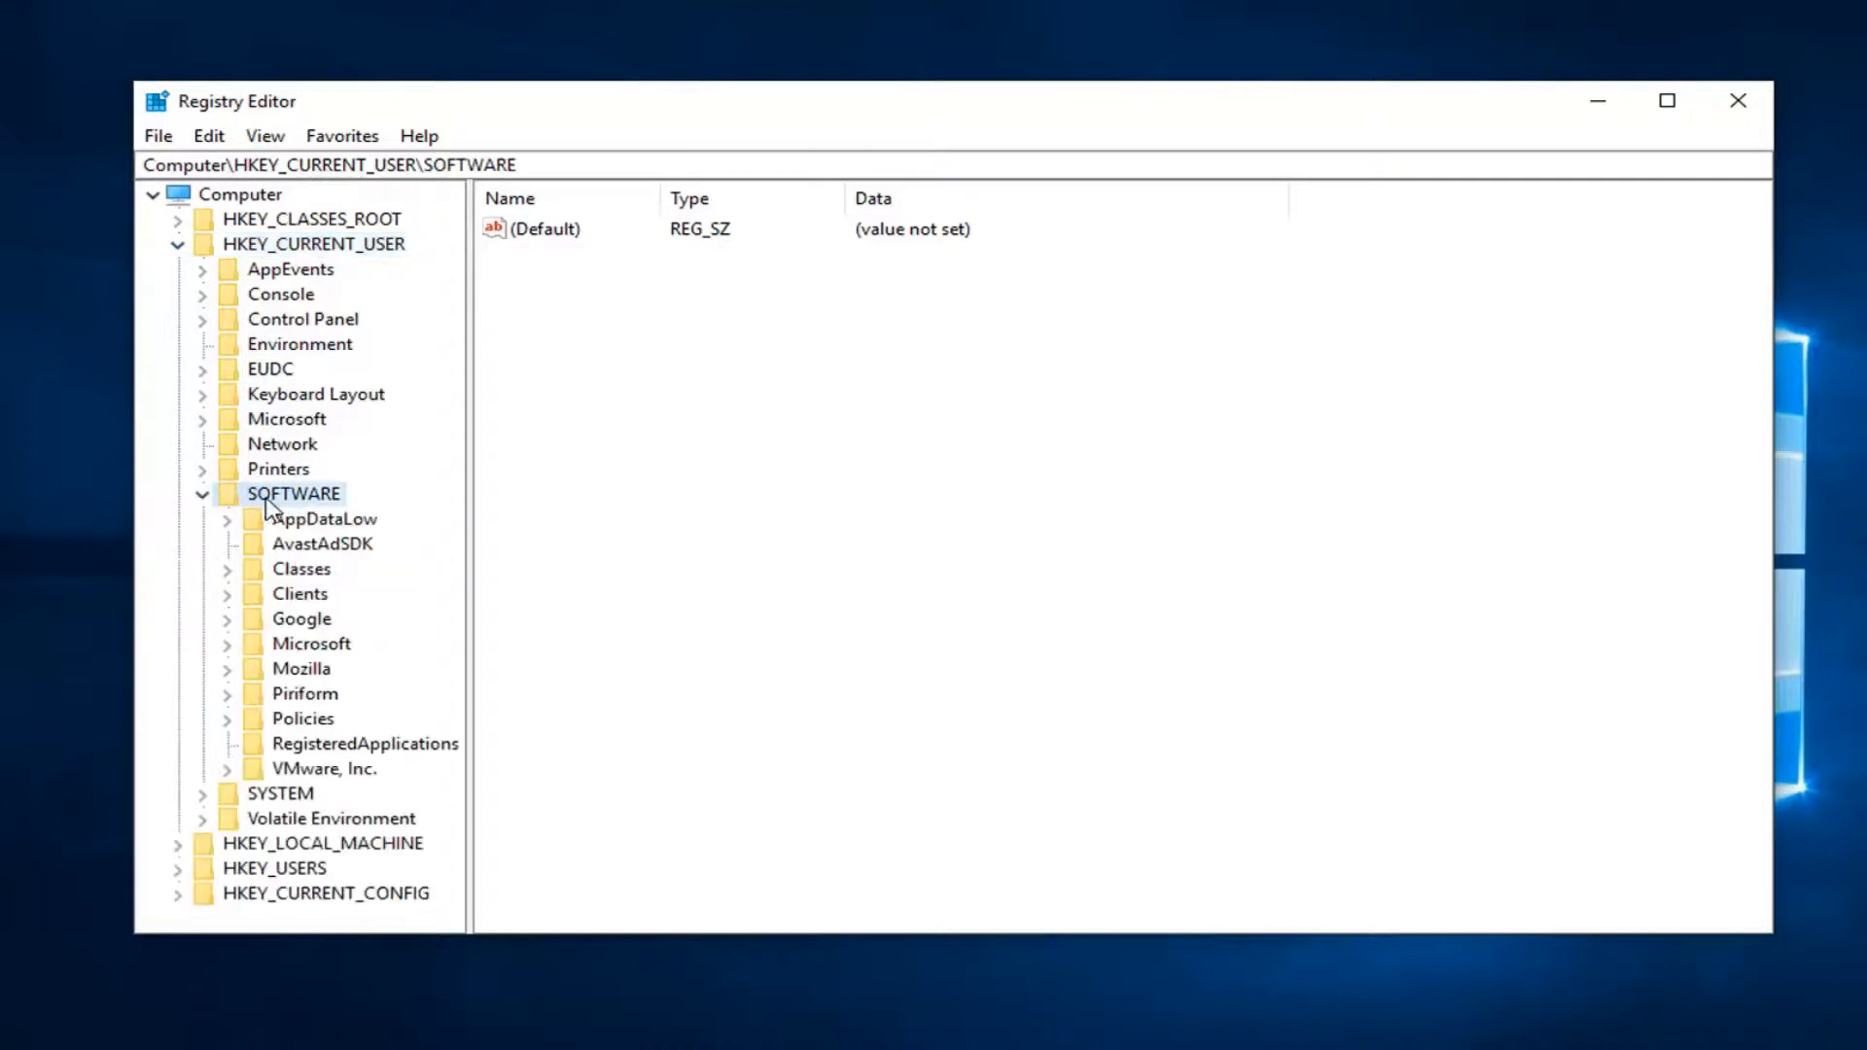
{"action": "mouse_move", "coordinate": [330, 626]}
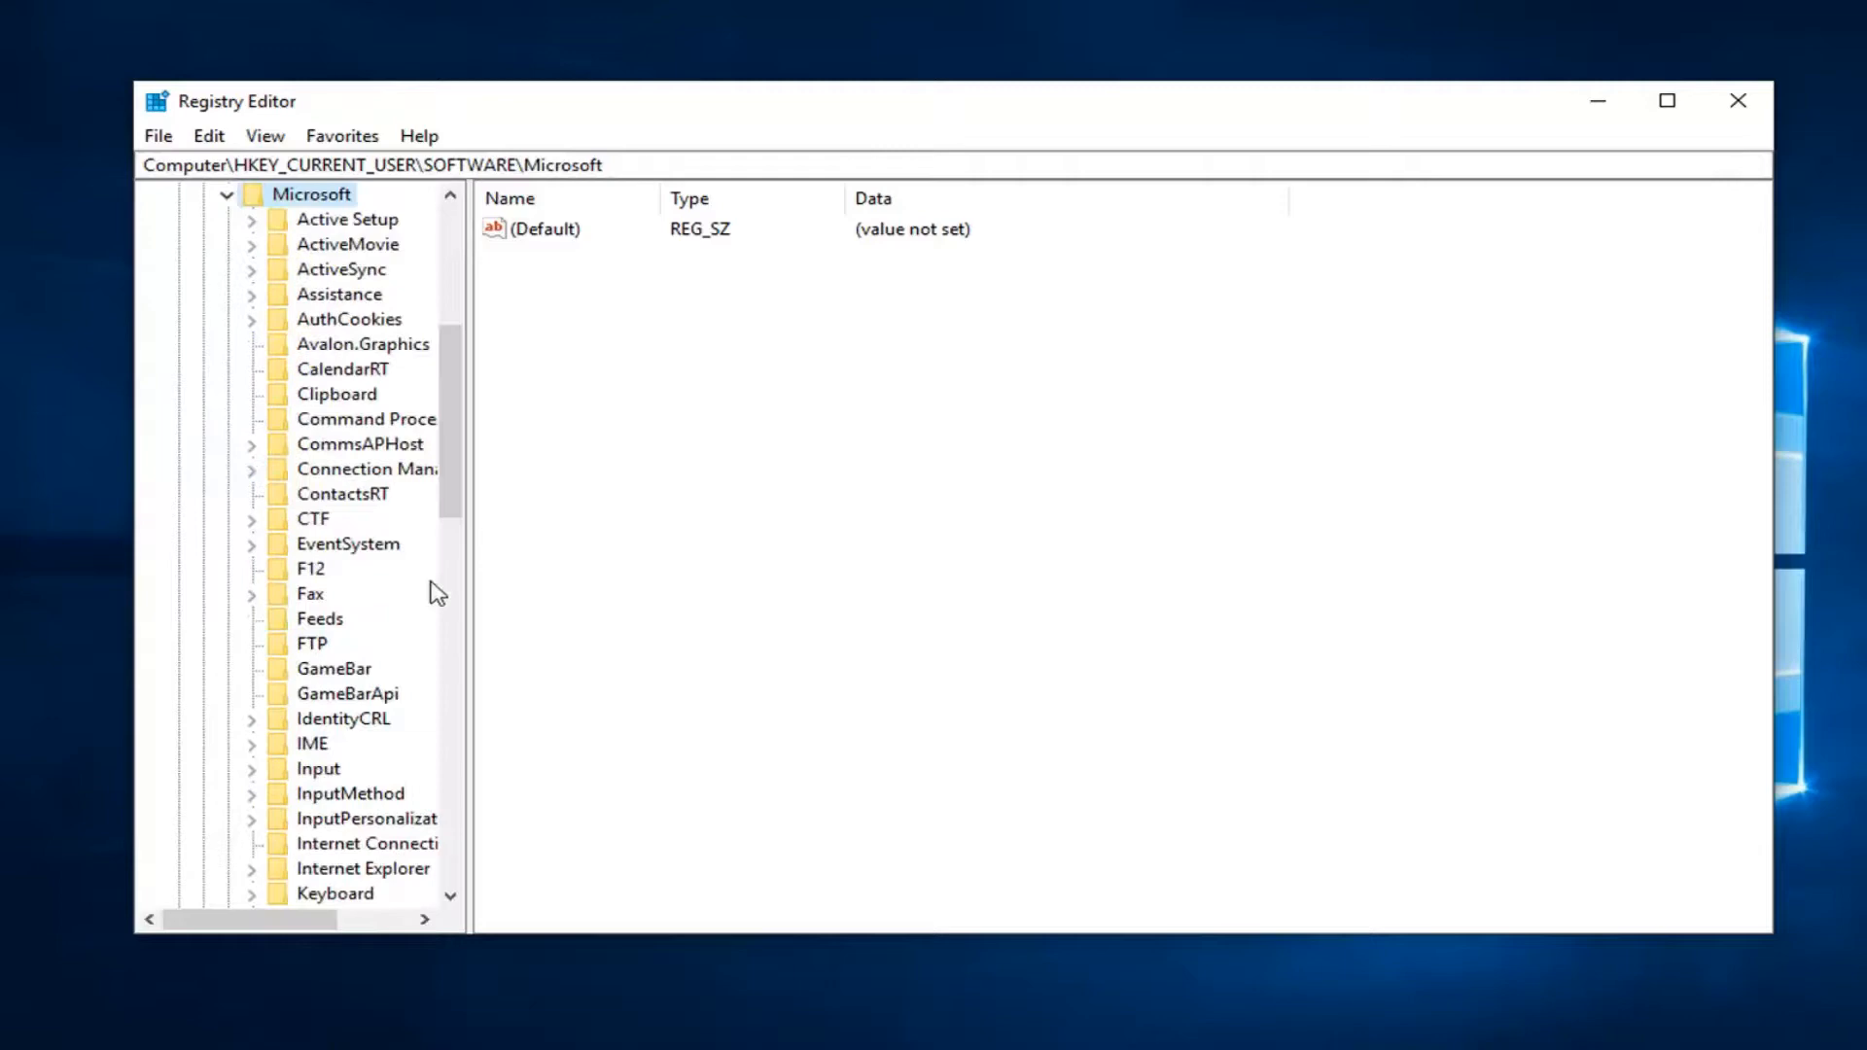
{"action": "left_click_drag", "start_coordinate": [471, 536], "coordinate": [738, 536]}
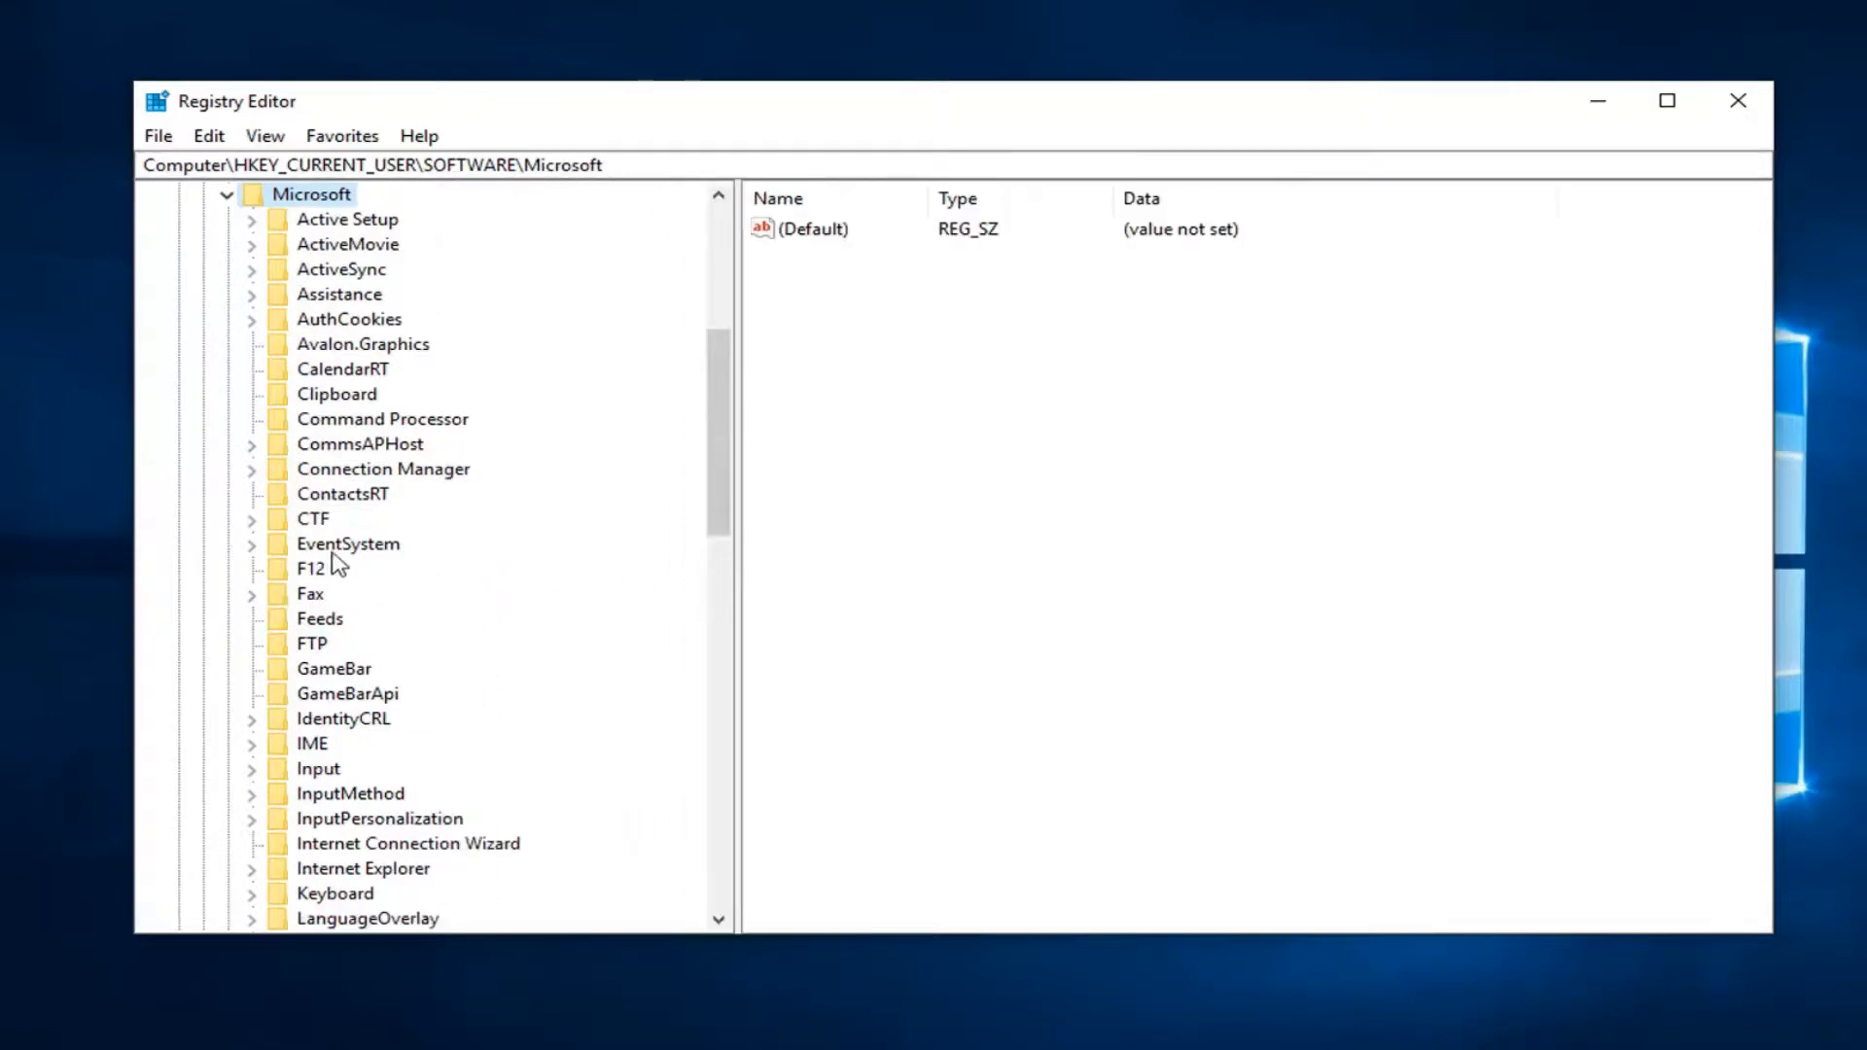
{"action": "scroll", "scroll_direction": "down", "scroll_amount": 3}
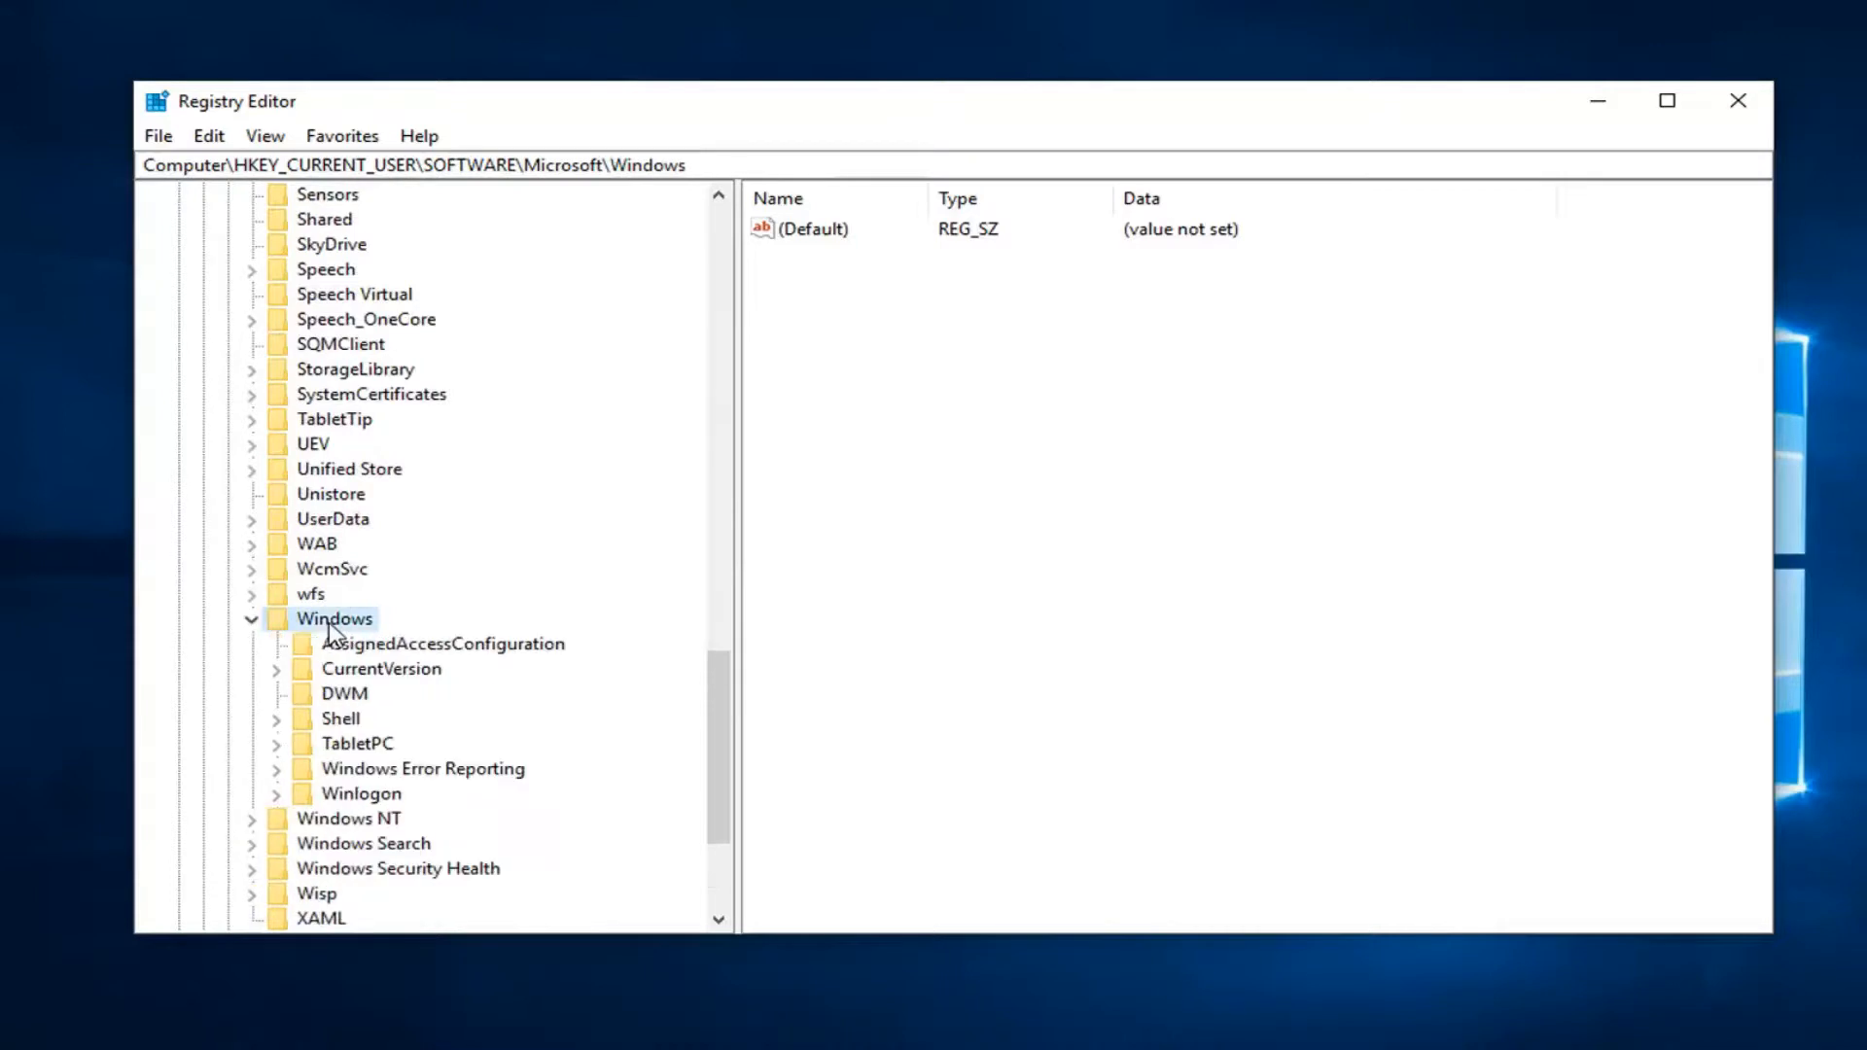
{"action": "left_click", "coordinate": [382, 668]}
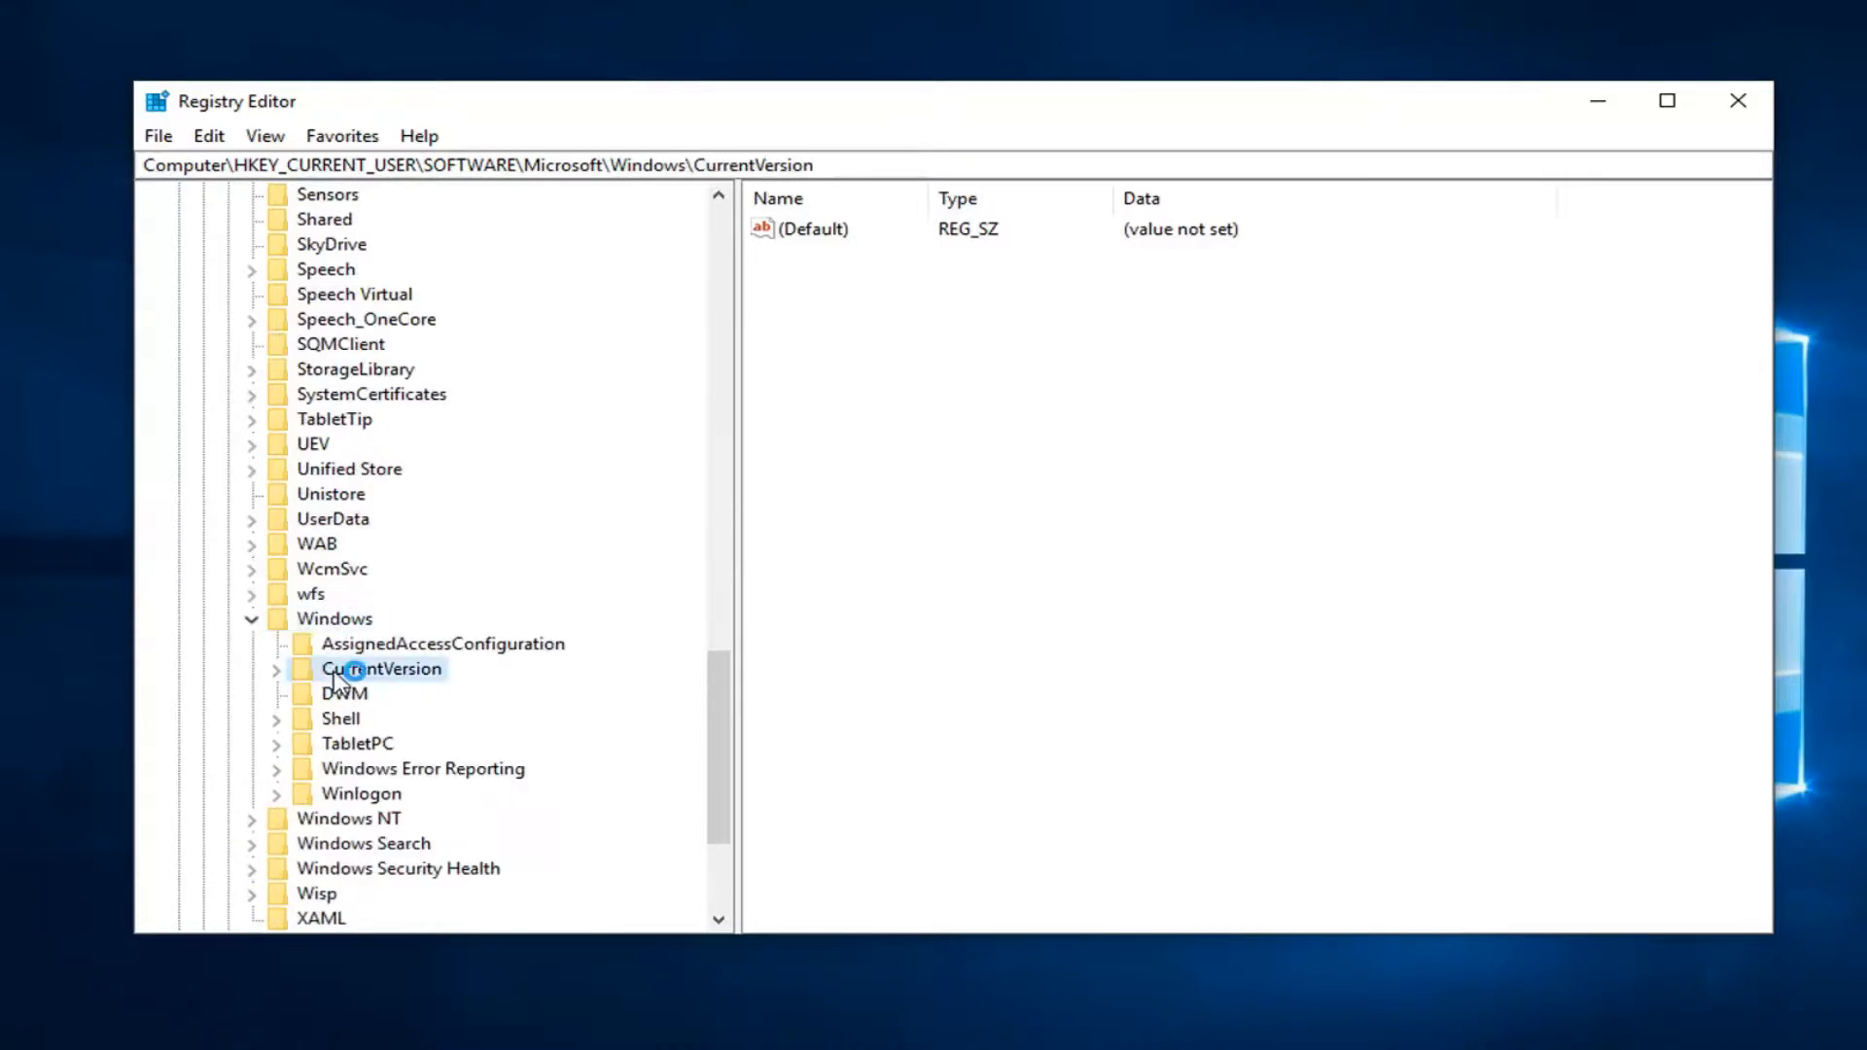
{"action": "left_click", "coordinate": [401, 668]}
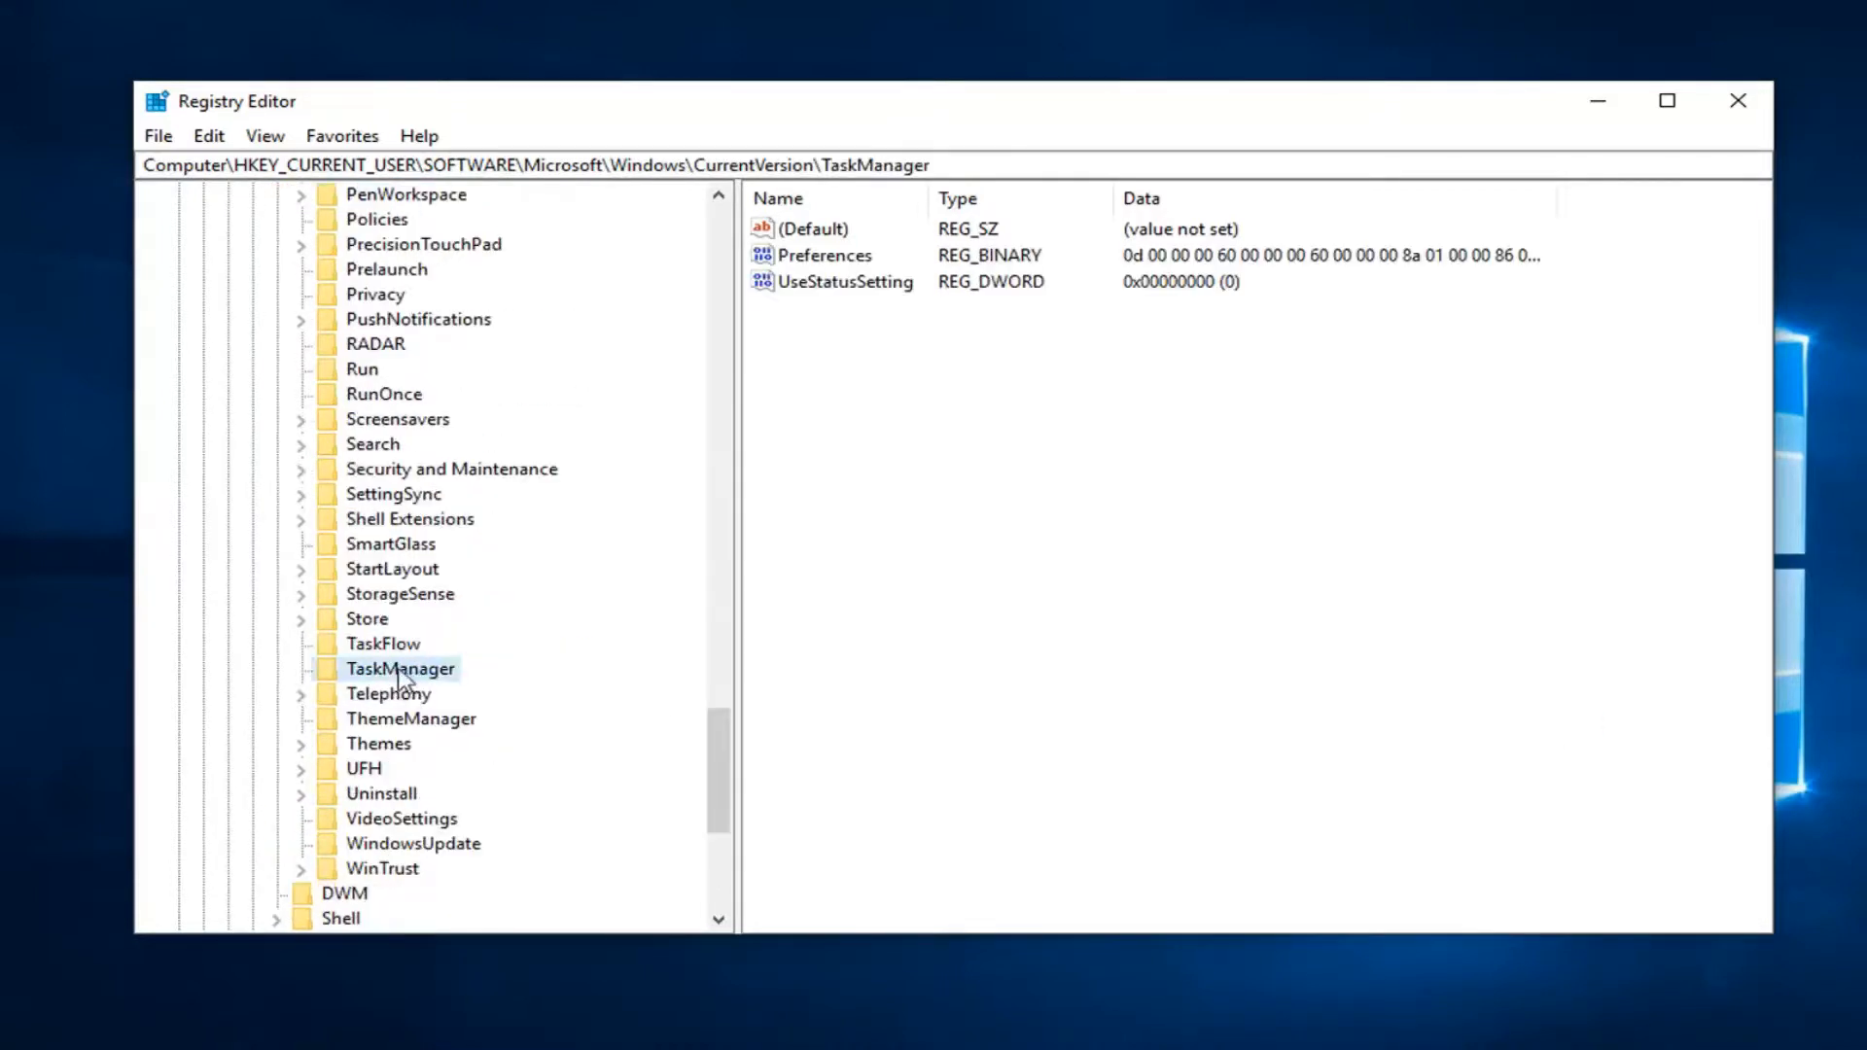
- Delete the TaskManager key, confirming Yes in Confirm Key Delete
{"action": "right_click", "coordinate": [399, 668]}
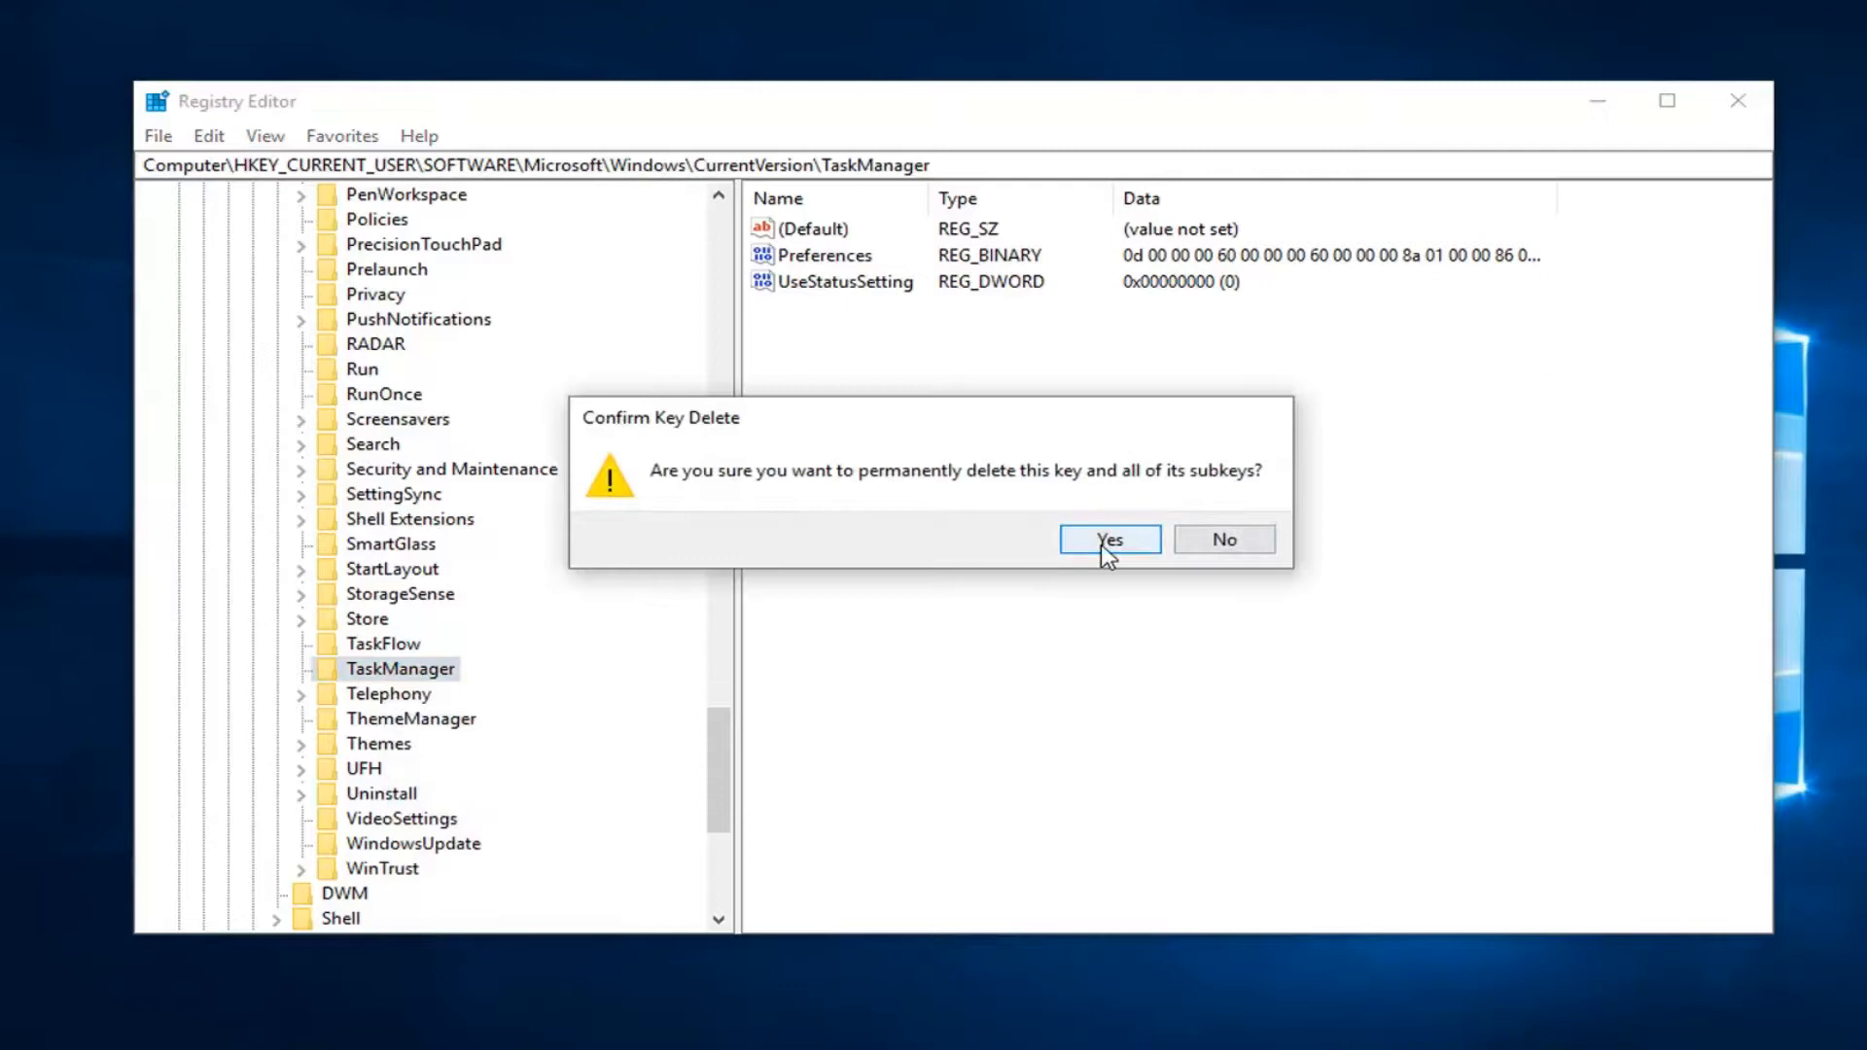
{"action": "left_click", "coordinate": [1109, 537]}
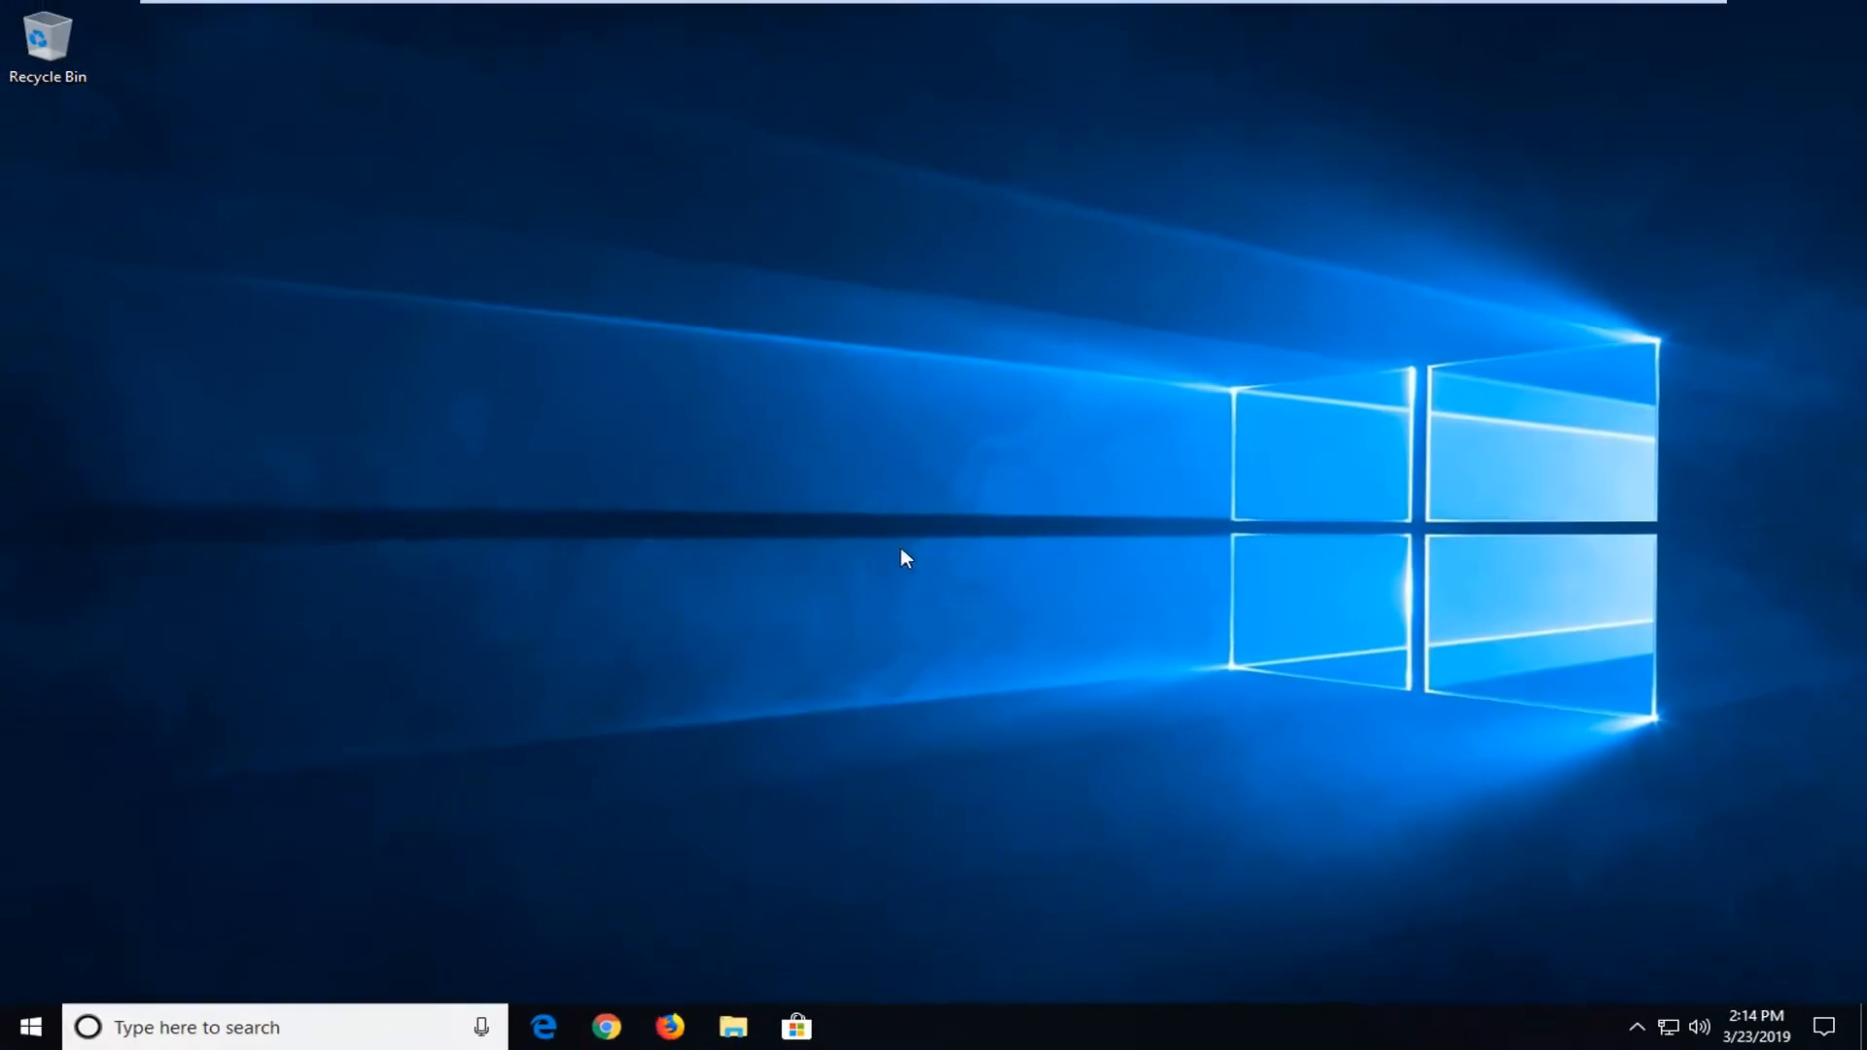
{"action": "mouse_move", "coordinate": [1108, 547]}
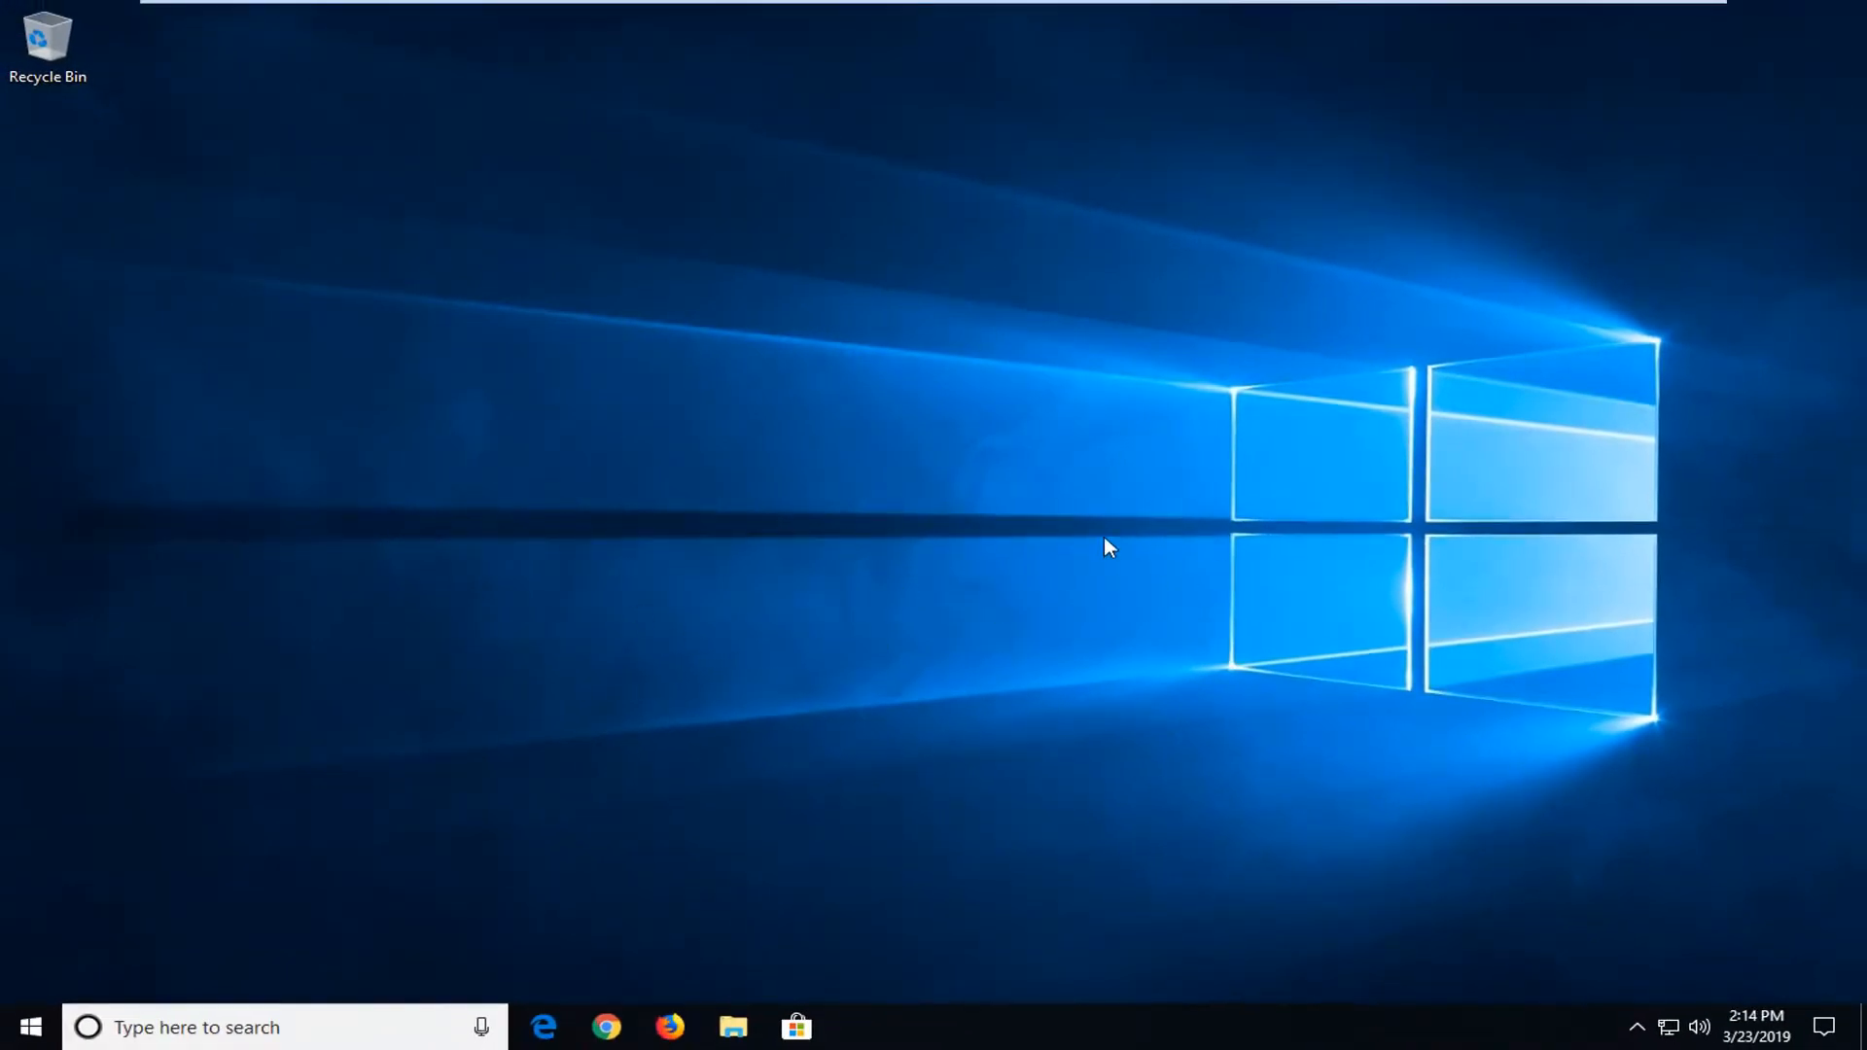